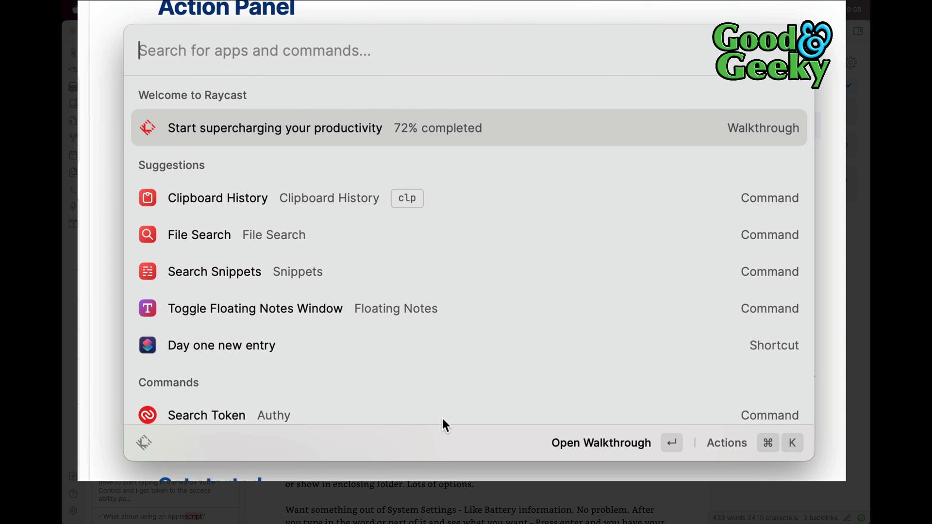
Run File Search (fs) for 'good' and show the action panel for Good and Geeky Square.jpg
type("fs")
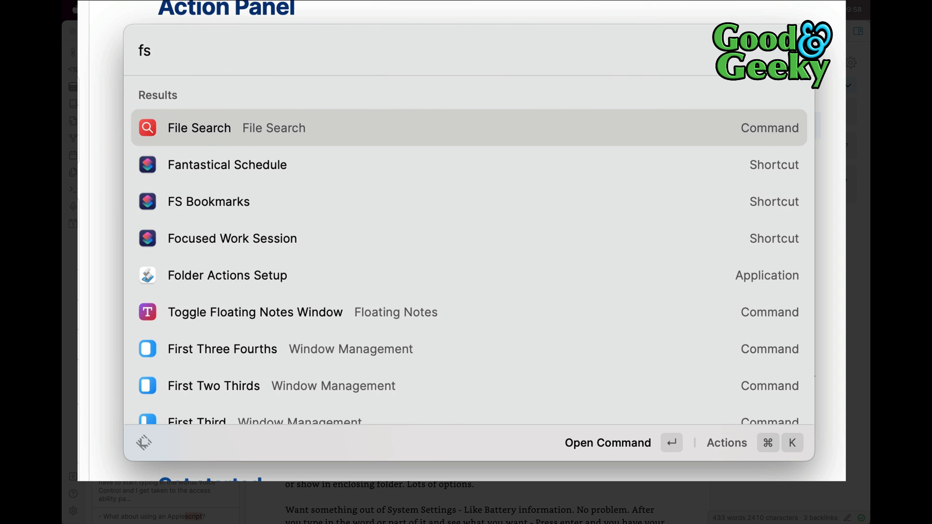
left_click(198, 128)
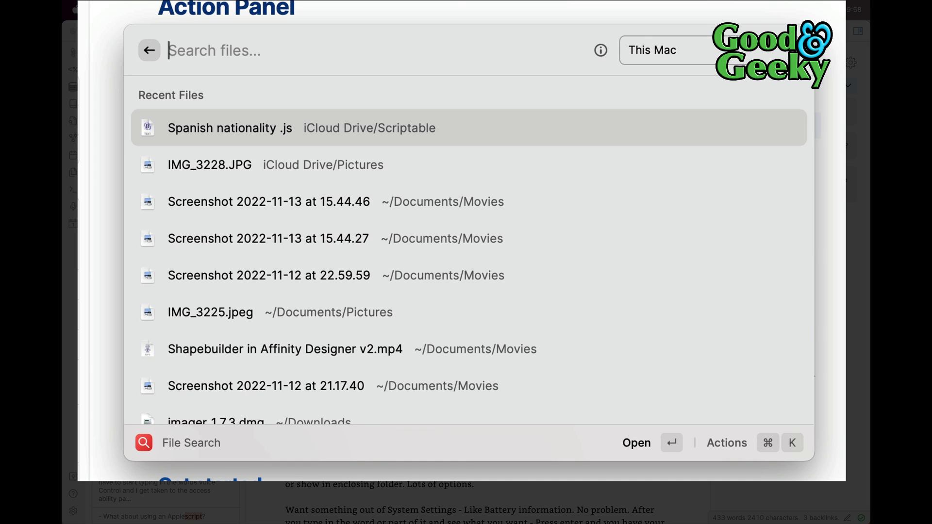
type("goo")
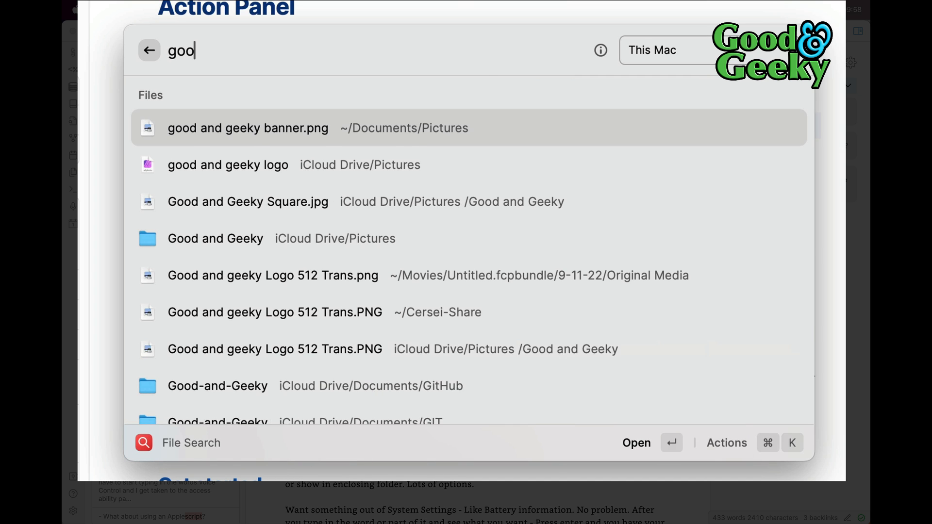
type("d")
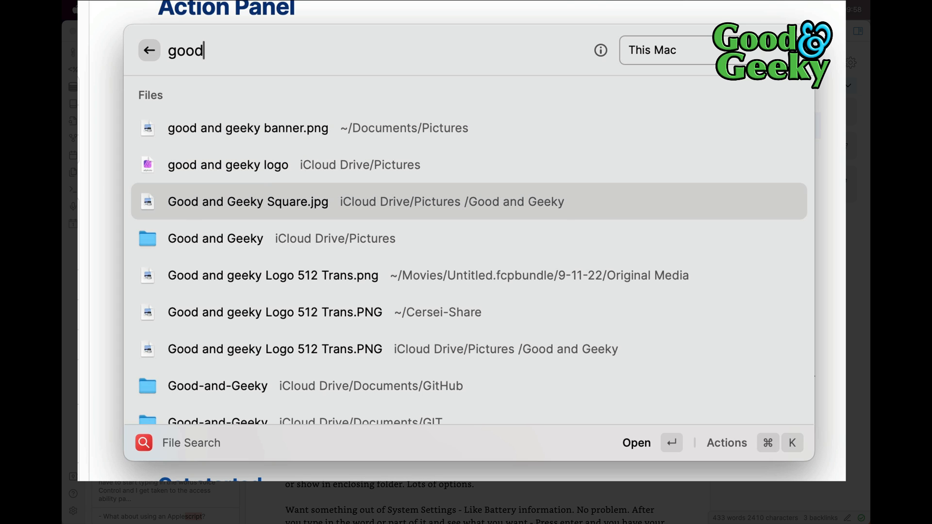
left_click(726, 443)
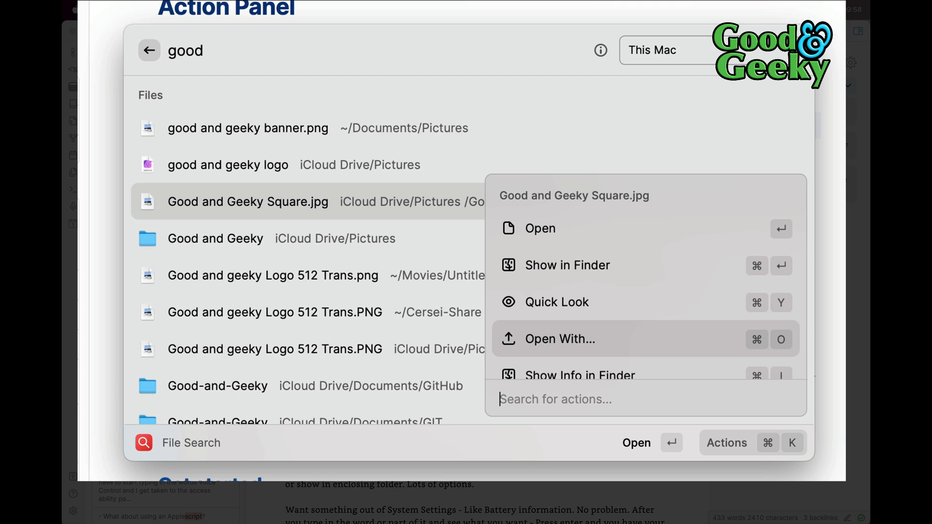
scroll("down", 3)
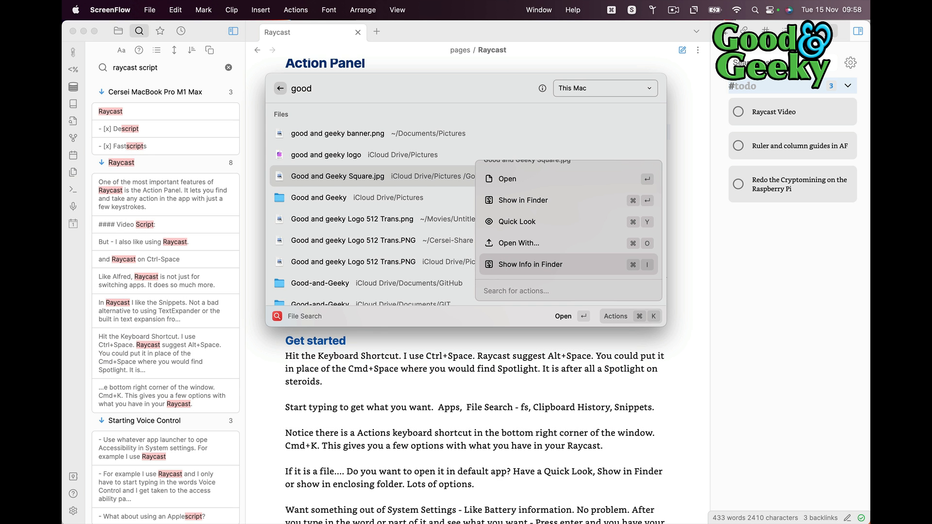
Show Good and Geeky Square.jpg's details in Finder's Get Info window
left_click(530, 264)
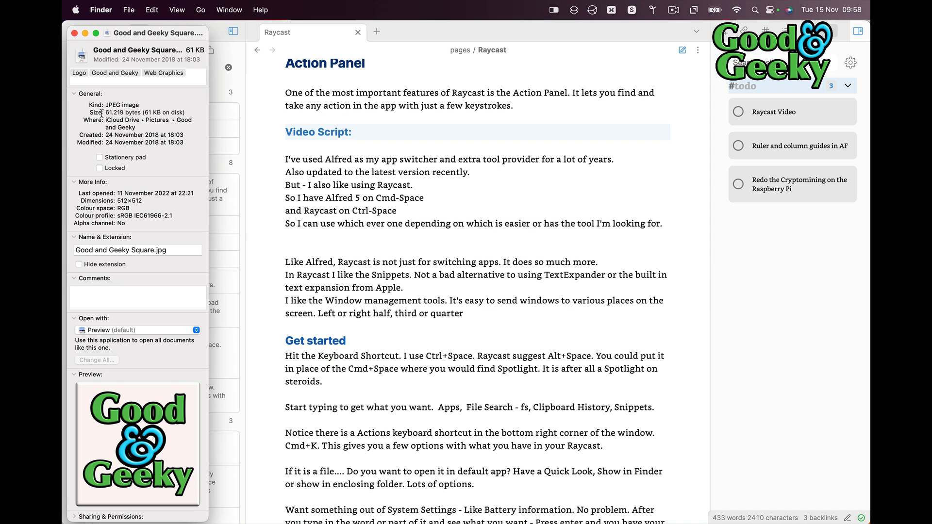
mouse_move(142, 35)
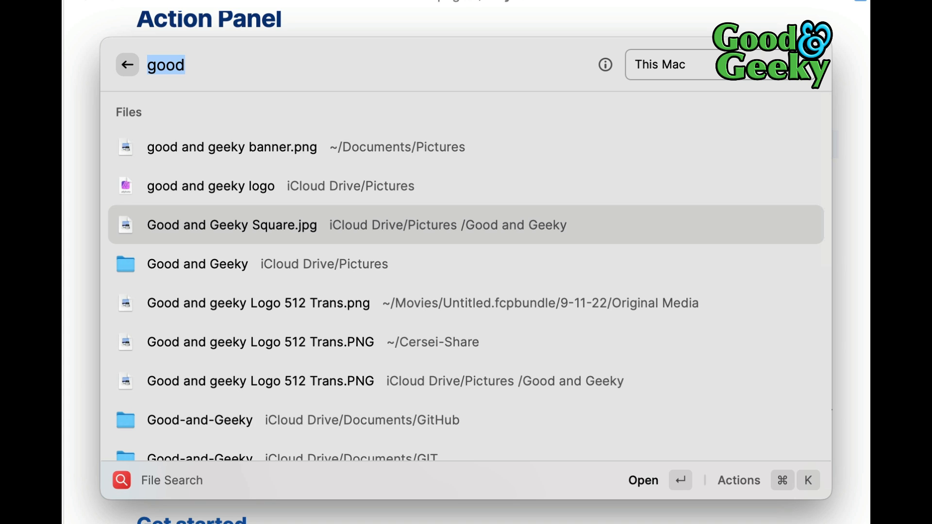
Return to the root search and reopen File Search listing recent files
left_click(127, 66)
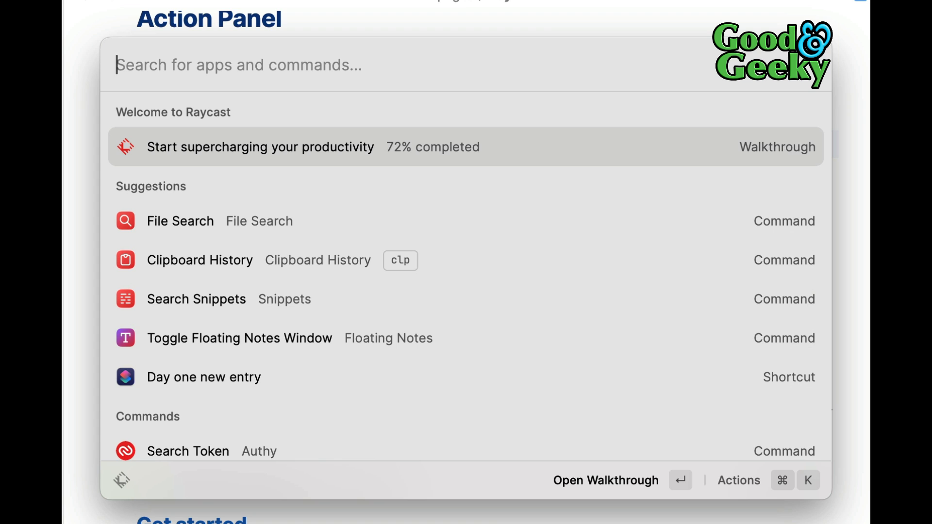
left_click(181, 221)
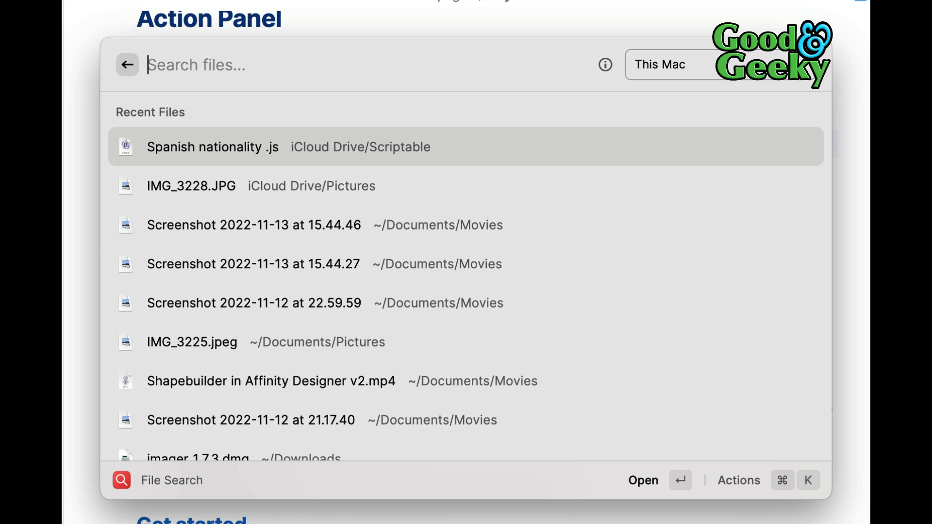
type("go")
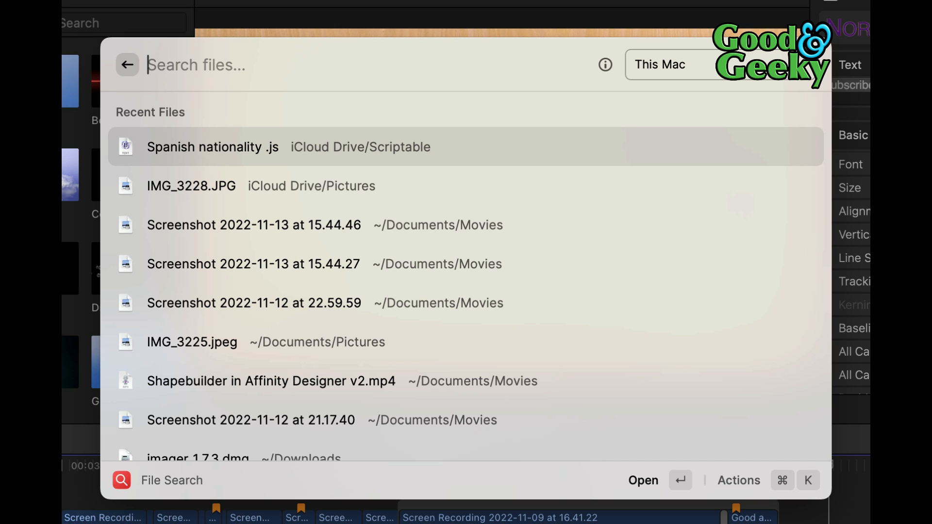
Search files for 'goo' and open Good and geeky Logo 512 Trans.png from its actions
type("goo")
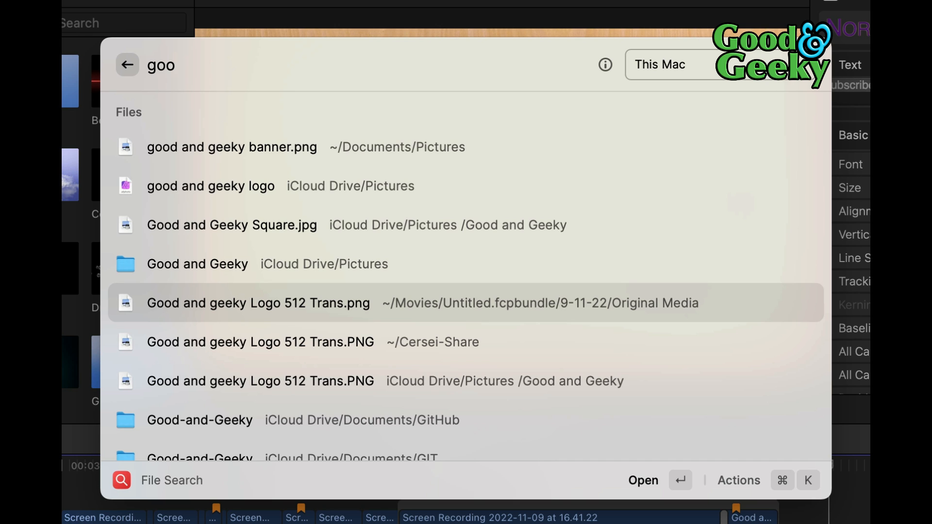
left_click(739, 479)
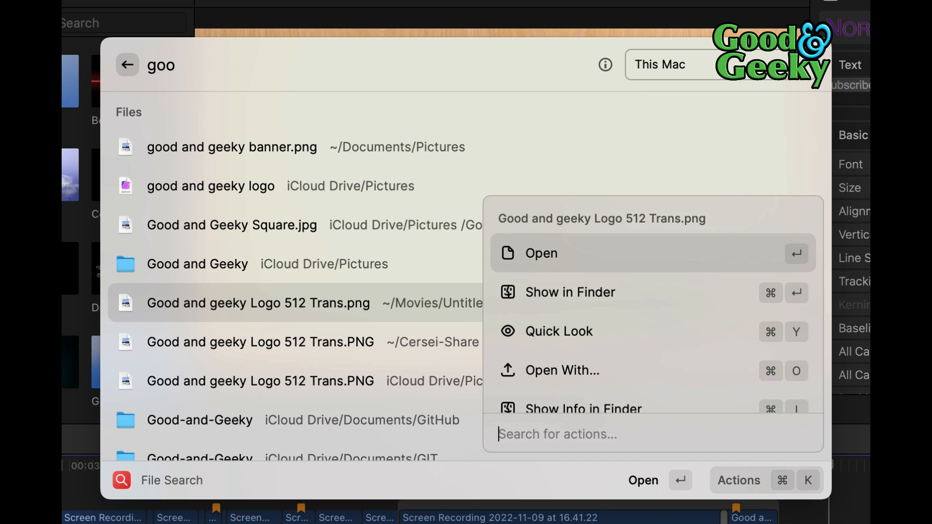
left_click(541, 252)
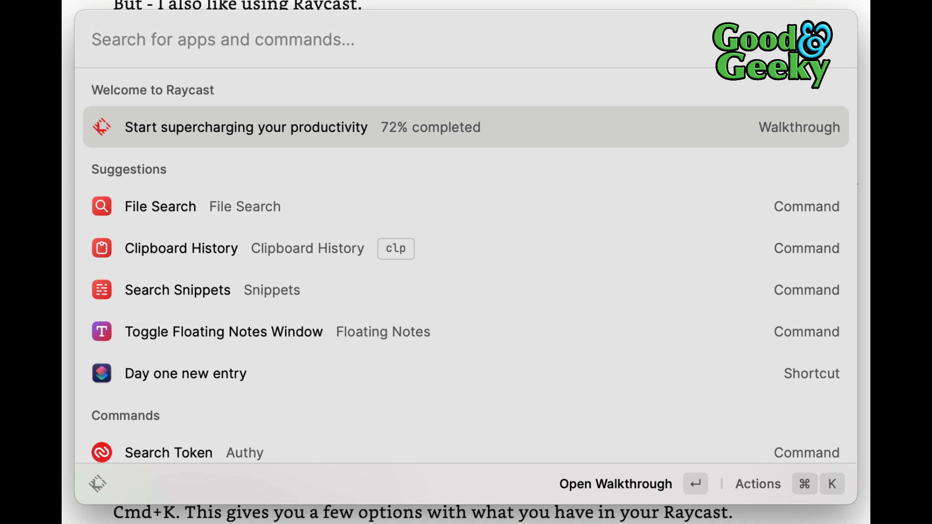
Search 'batt' and run Show Battery Information
type("batt")
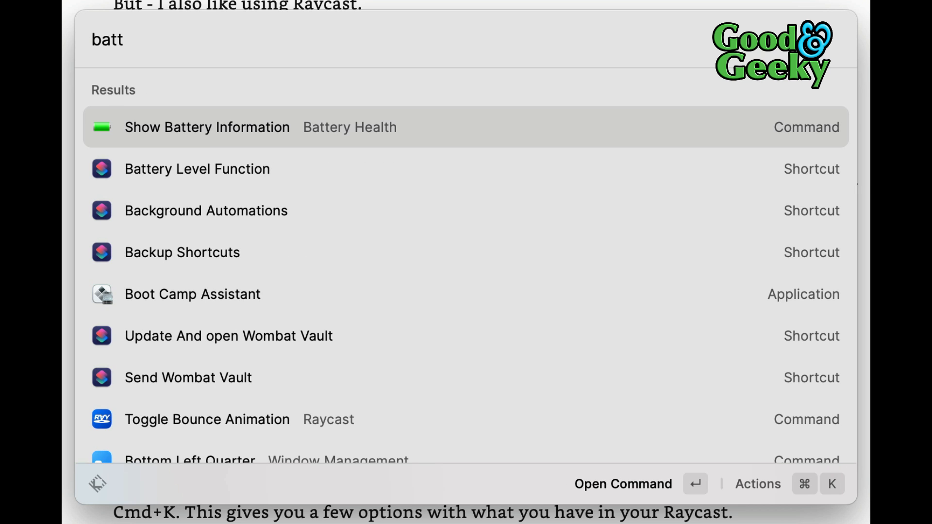
left_click(206, 127)
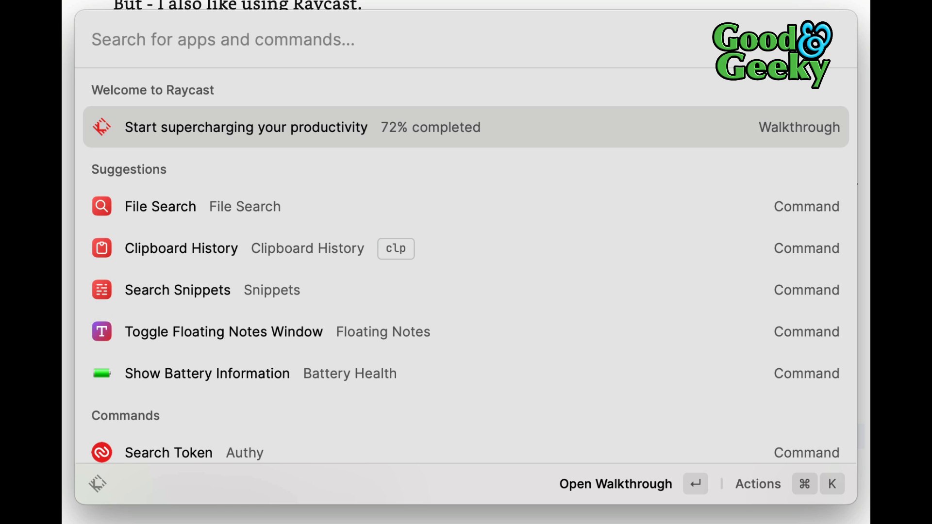
mouse_move(223, 332)
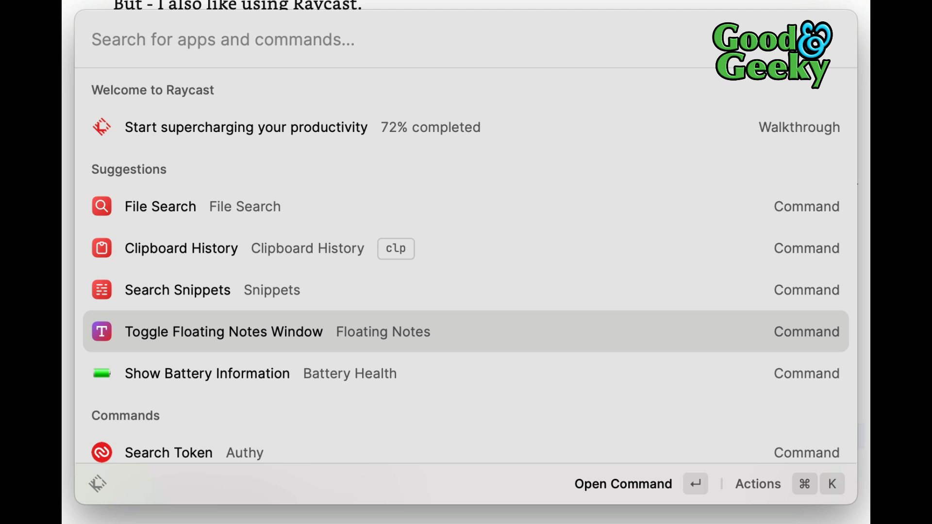
Show the floating note, copy its text via the share menu, then reopen the sharing options
left_click(222, 332)
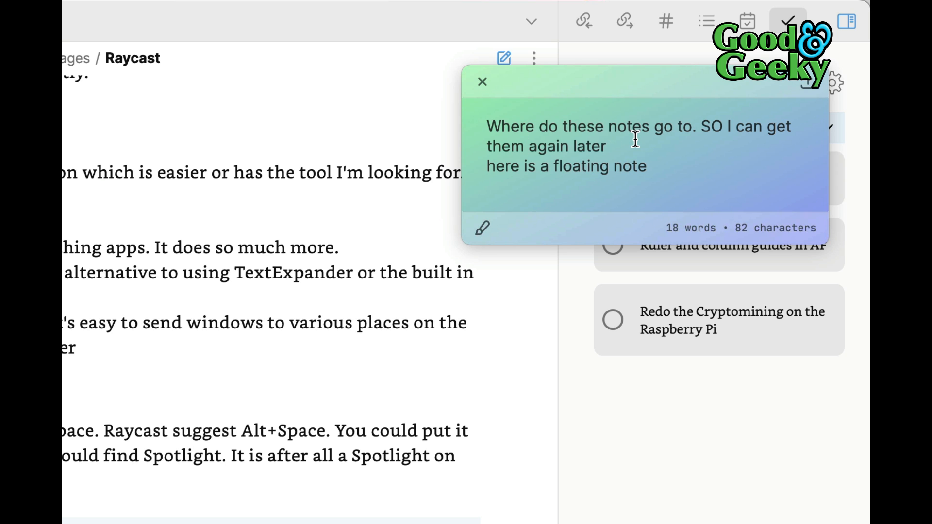
mouse_move(791, 99)
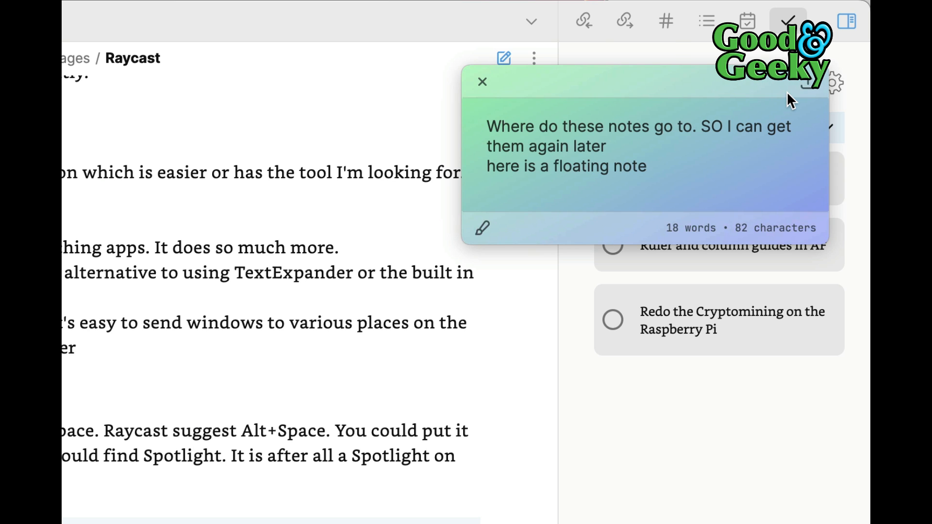
left_click(491, 185)
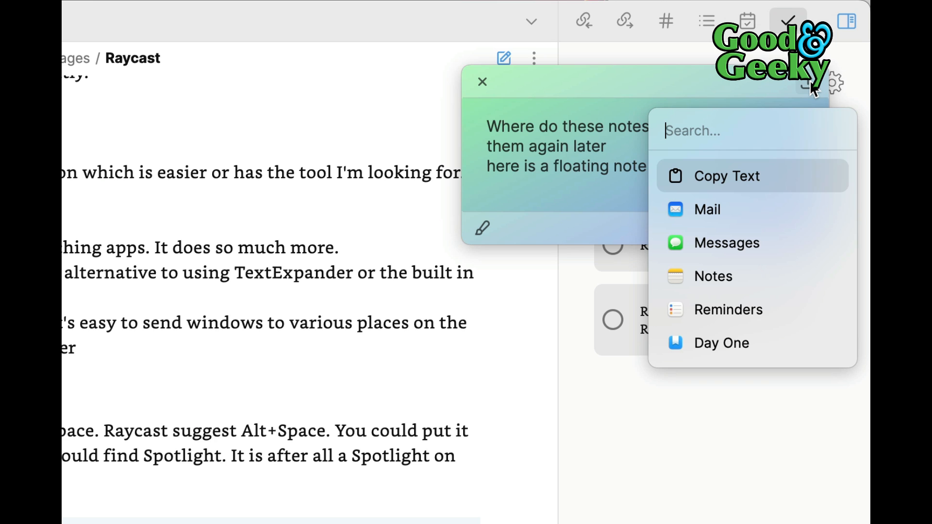
mouse_move(741, 186)
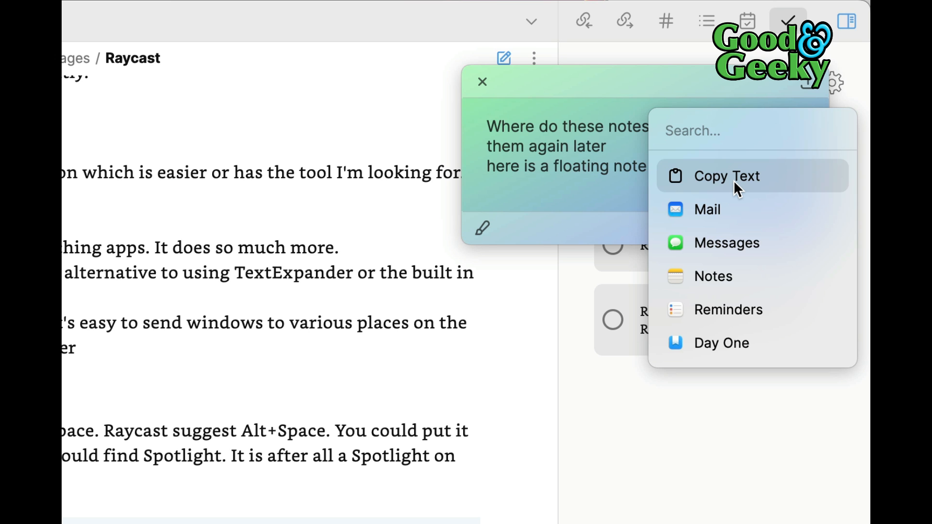
left_click(726, 176)
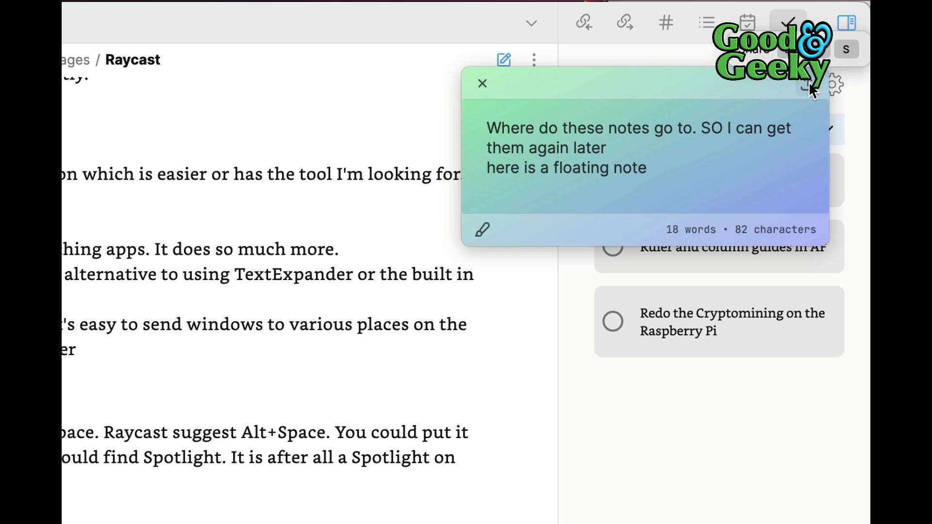
left_click(805, 86)
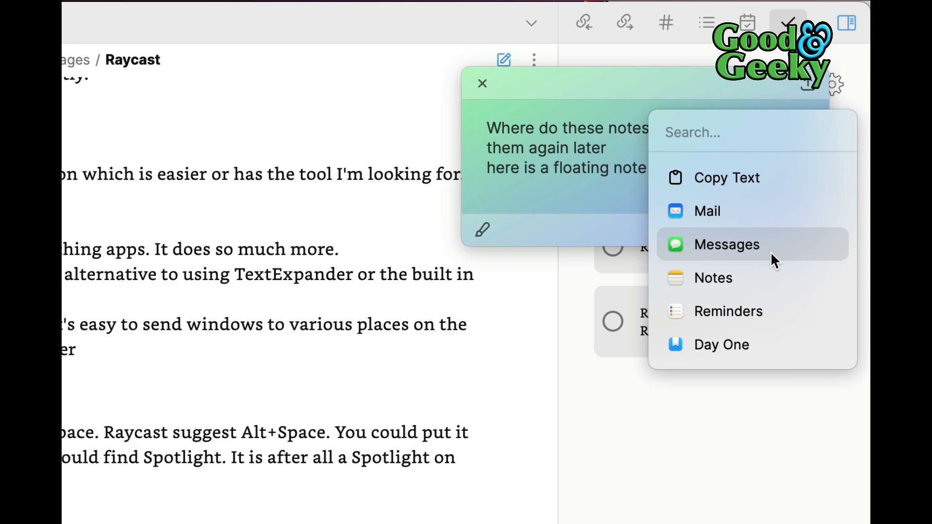
mouse_move(745, 344)
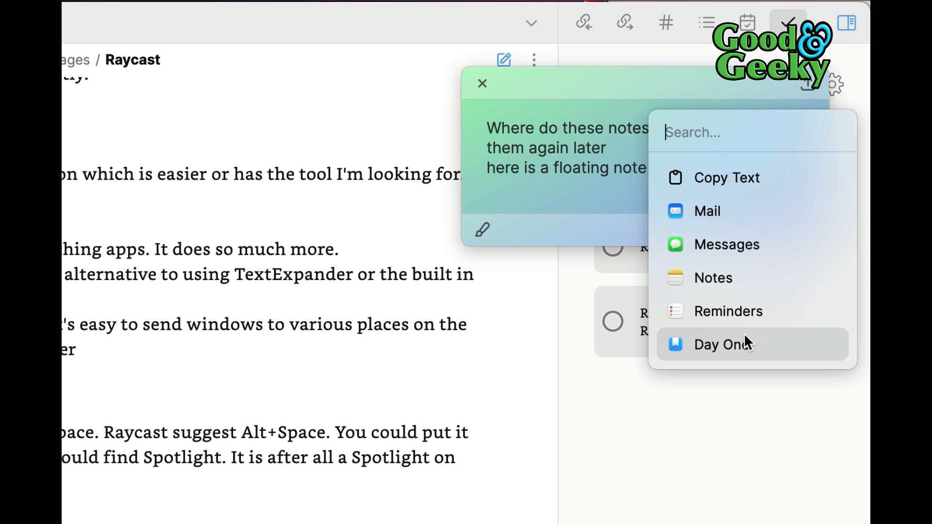
mouse_move(731, 324)
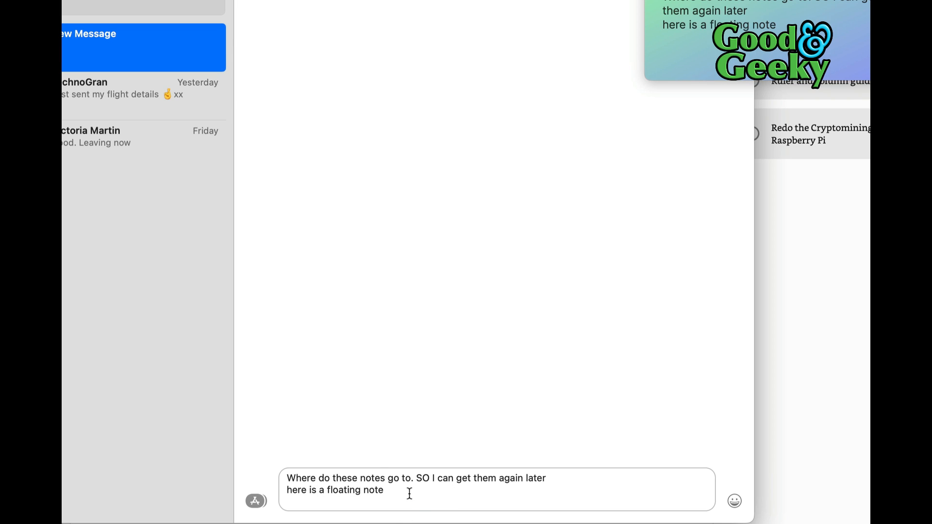
mouse_move(266, 448)
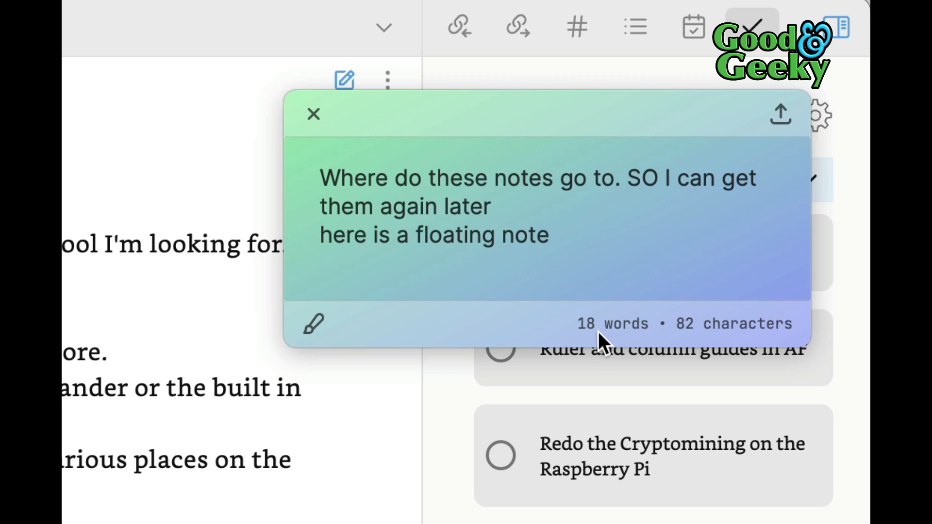
mouse_move(660, 345)
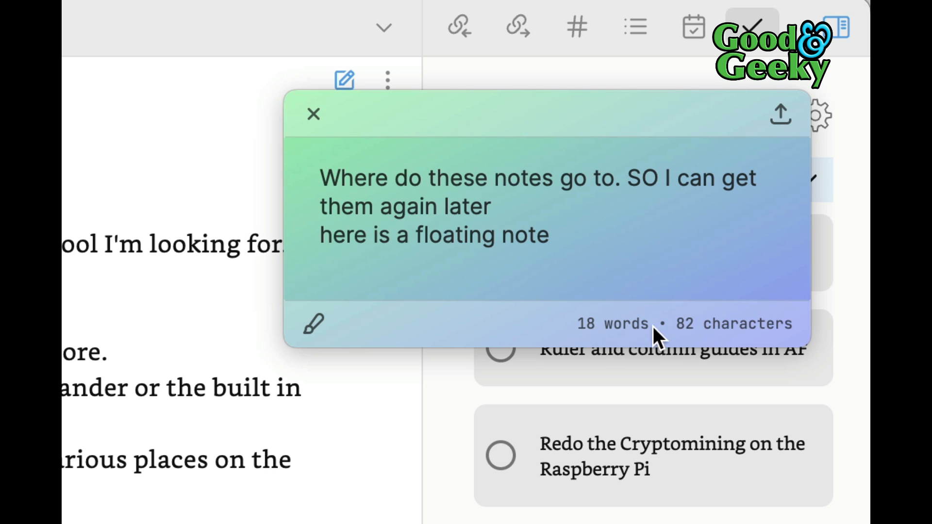
mouse_move(781, 115)
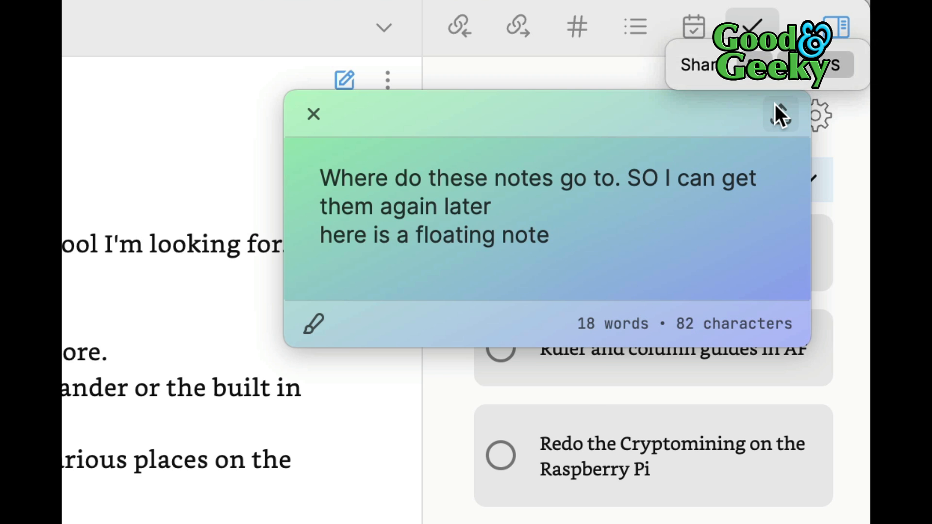
Reopen the floating note's sharing options after sending its text to a Messages draft
left_click(781, 114)
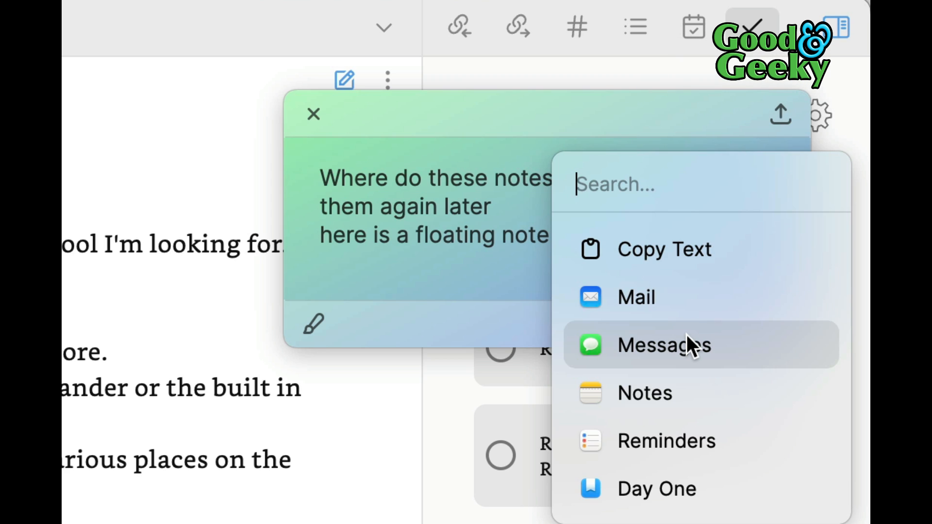
mouse_move(691, 365)
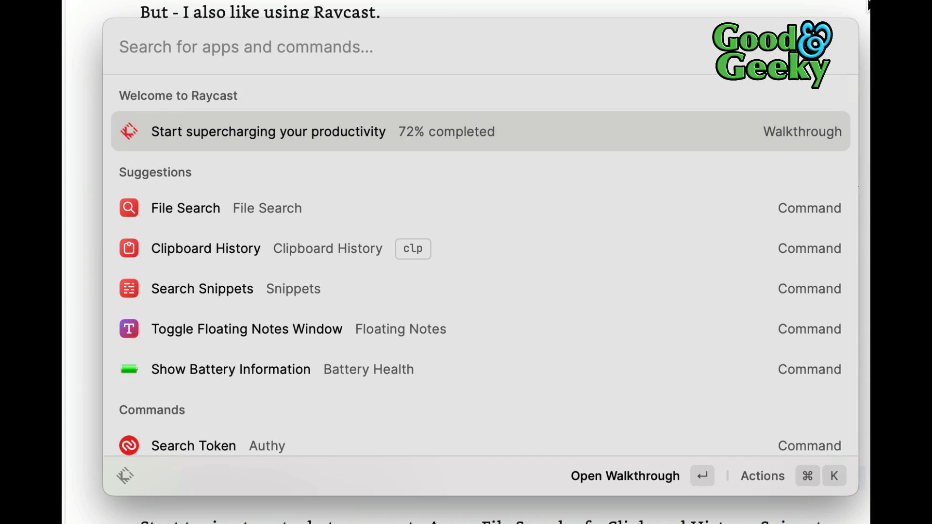
Open Clipboard History (clp) and preview several copied text clippings
type("clp")
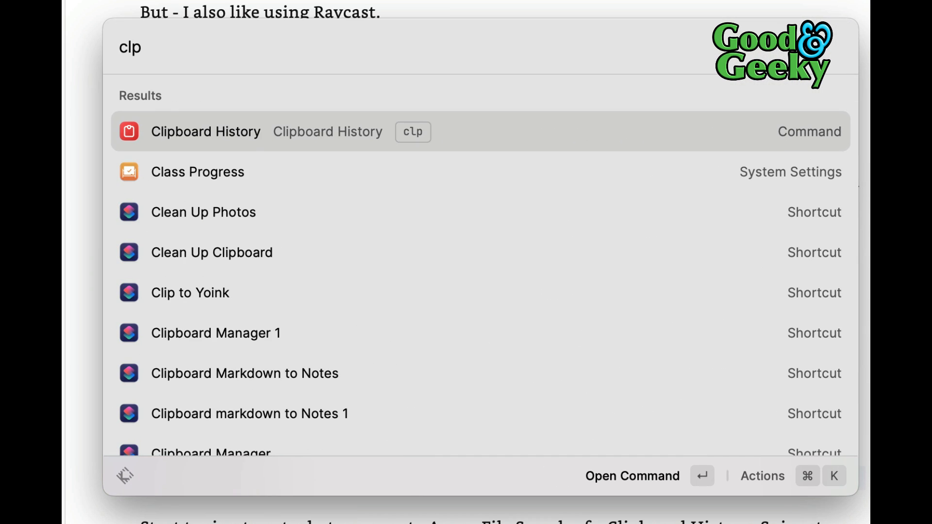
mouse_move(412, 139)
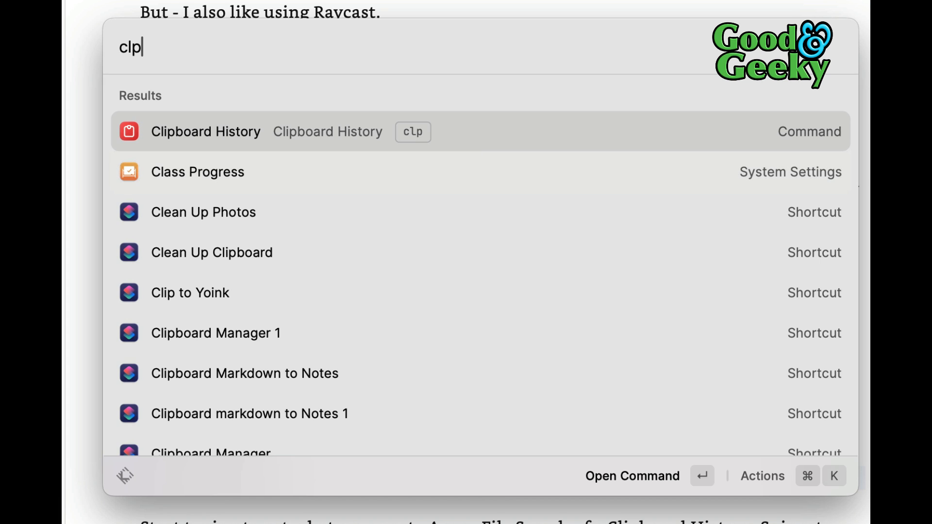
left_click(204, 132)
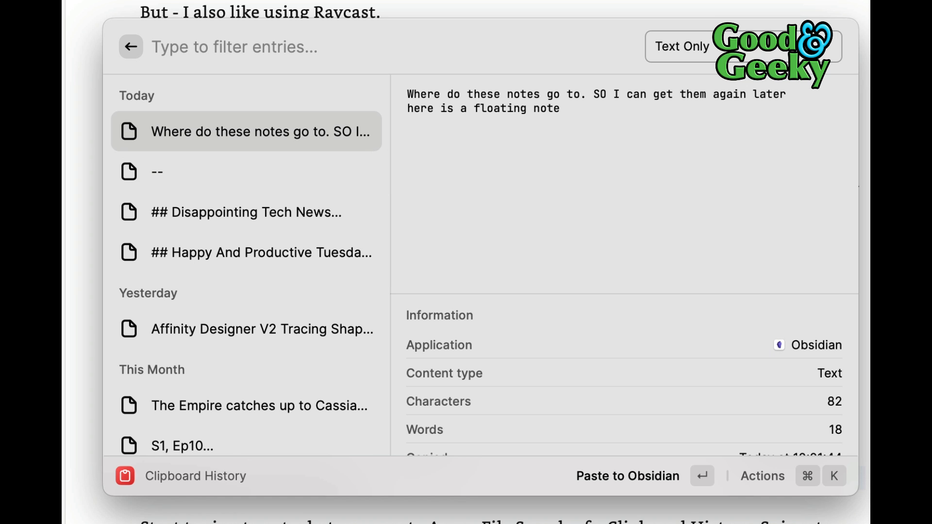
left_click(245, 172)
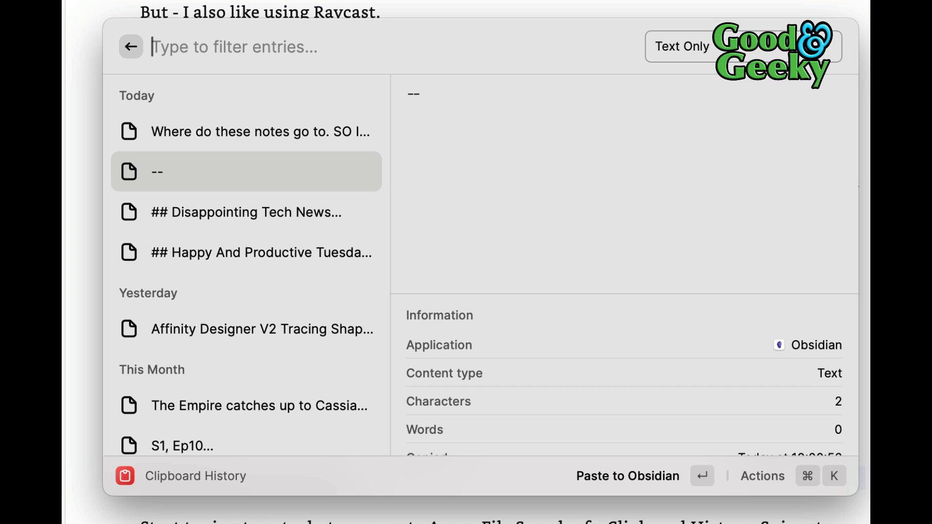
left_click(247, 212)
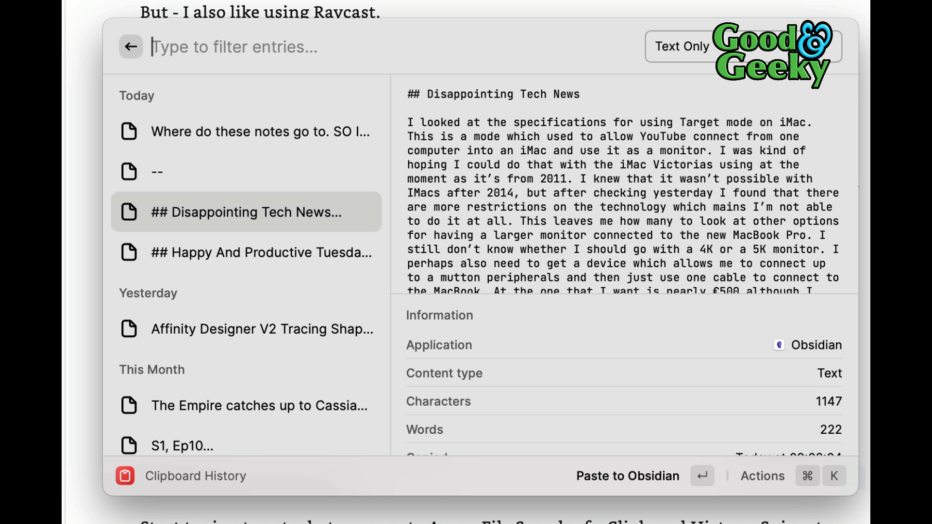
left_click(245, 406)
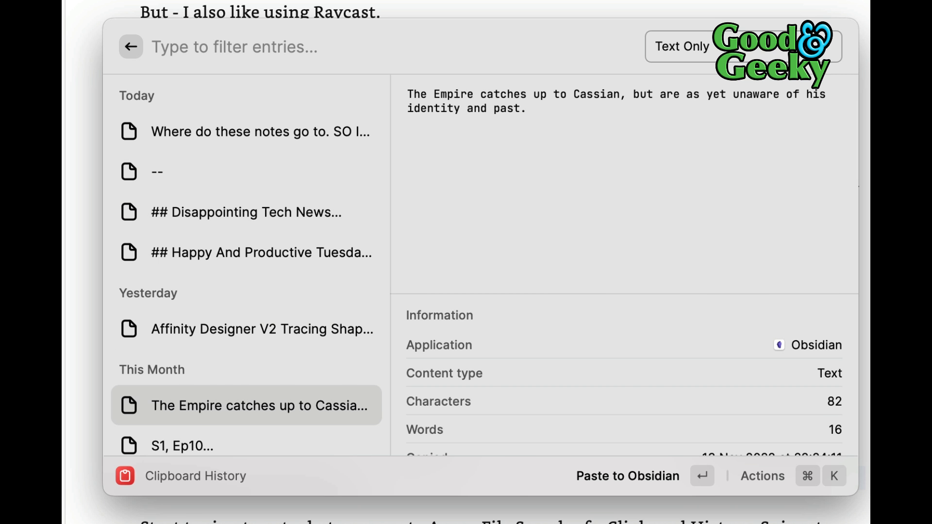
scroll("down", 3)
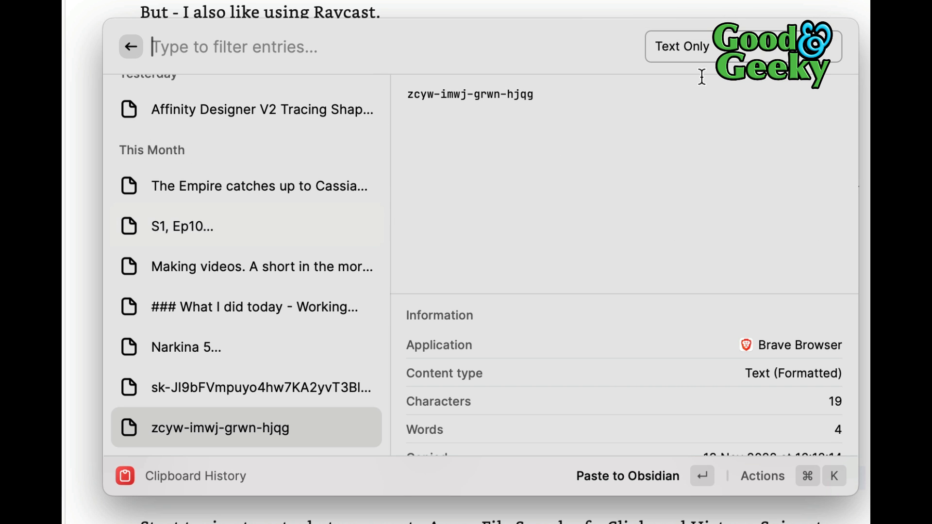
Filter the history to Images Only, preview an image, then filter to Files Only
left_click(682, 46)
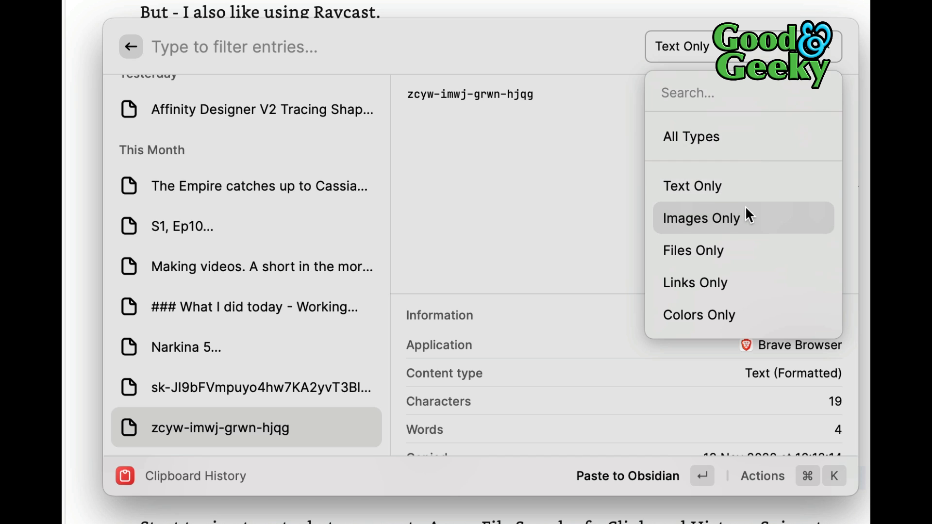
left_click(701, 217)
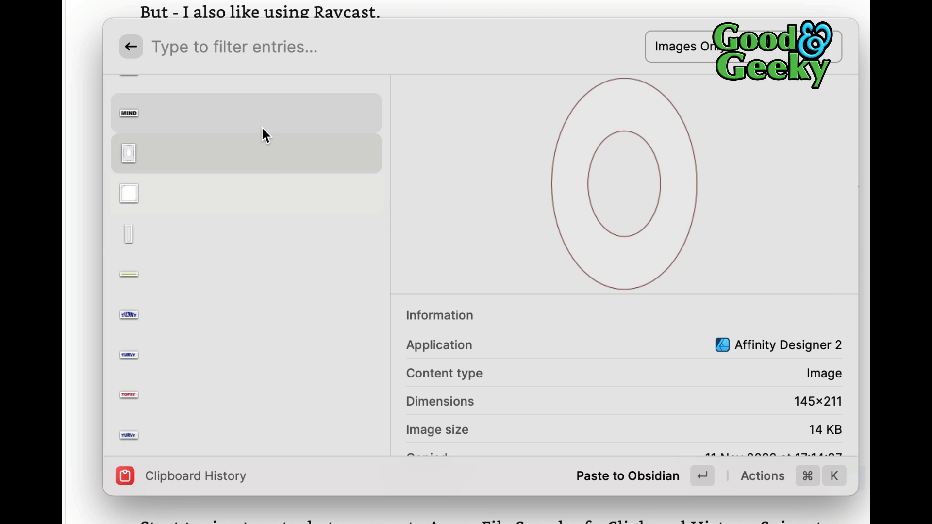
left_click(128, 234)
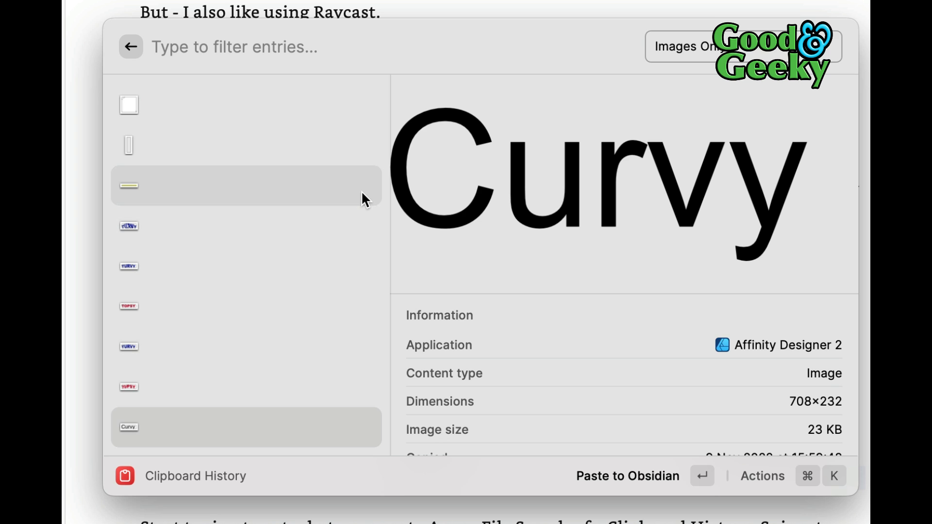
mouse_move(422, 95)
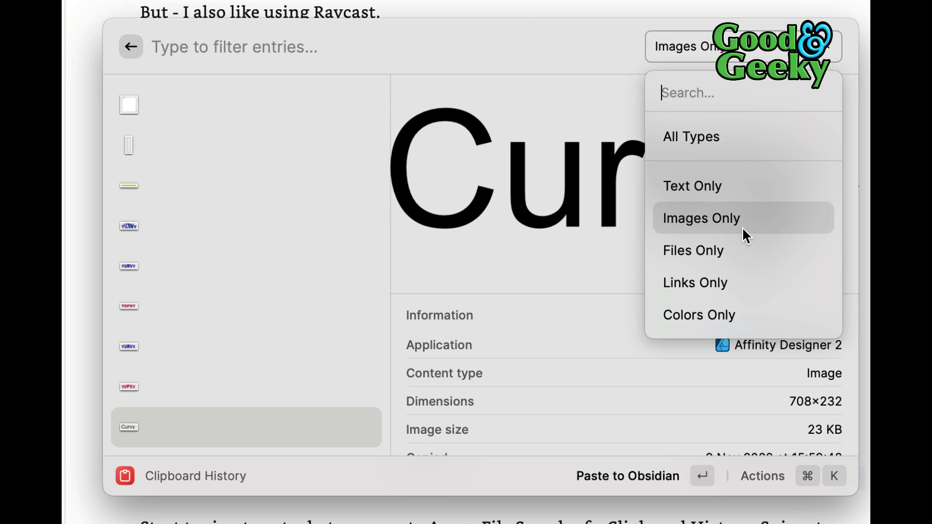
left_click(694, 251)
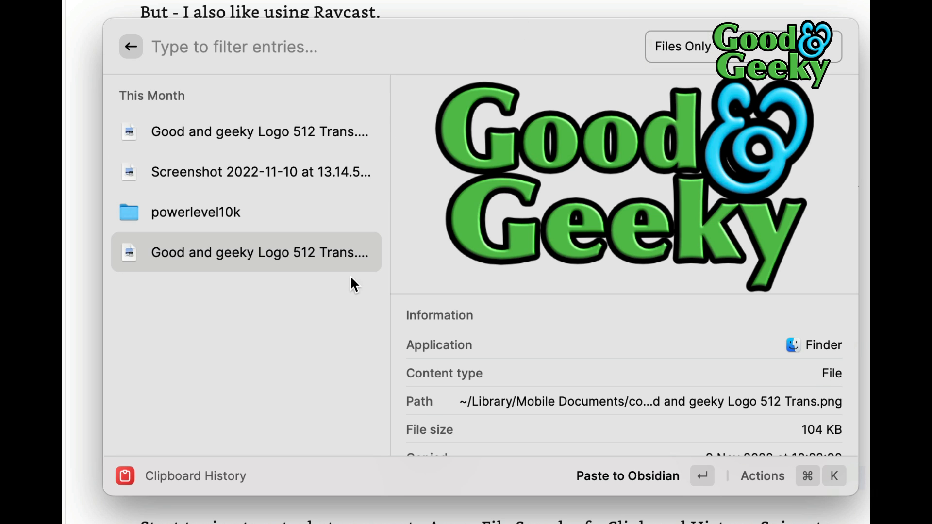
mouse_move(247, 221)
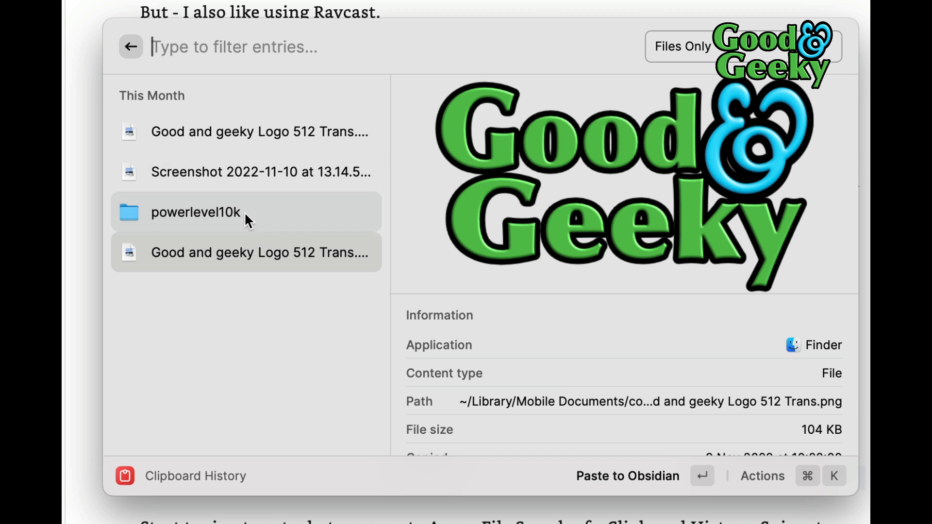
left_click(254, 132)
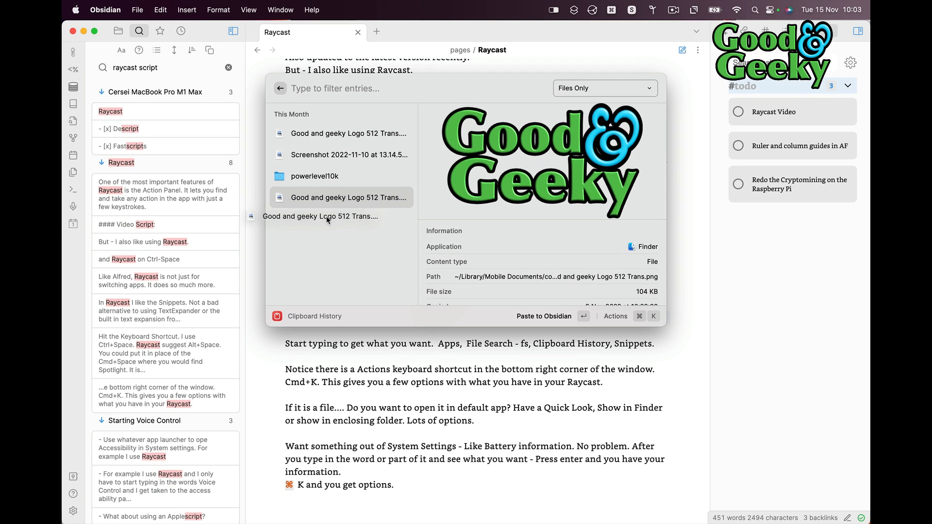
Drag Good and geeky Logo 512 Trans.png from Clipboard History into the Obsidian Raycast note
left_click_drag(320, 215, 344, 389)
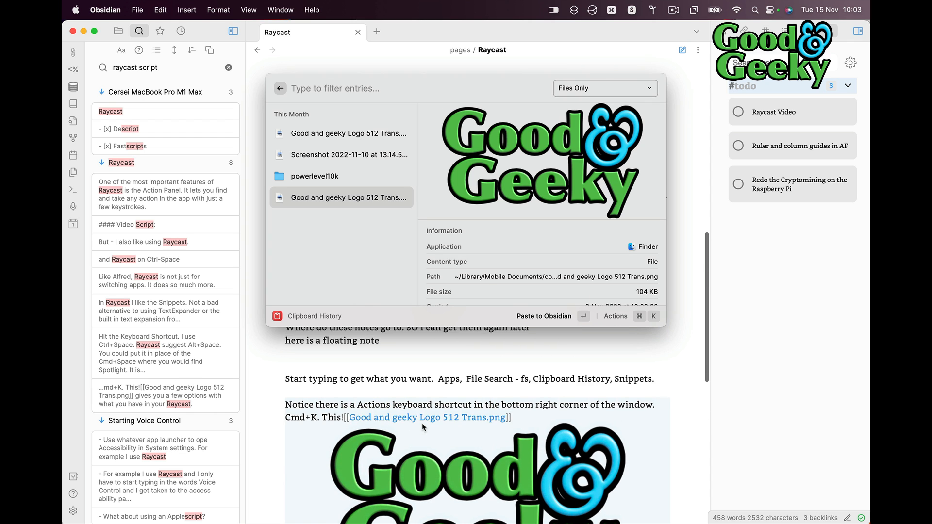
mouse_move(385, 307)
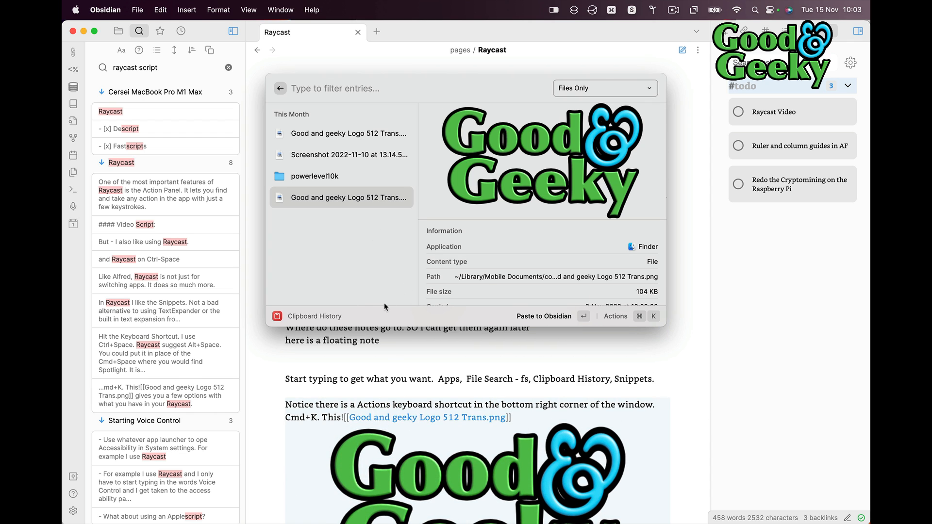
mouse_move(387, 258)
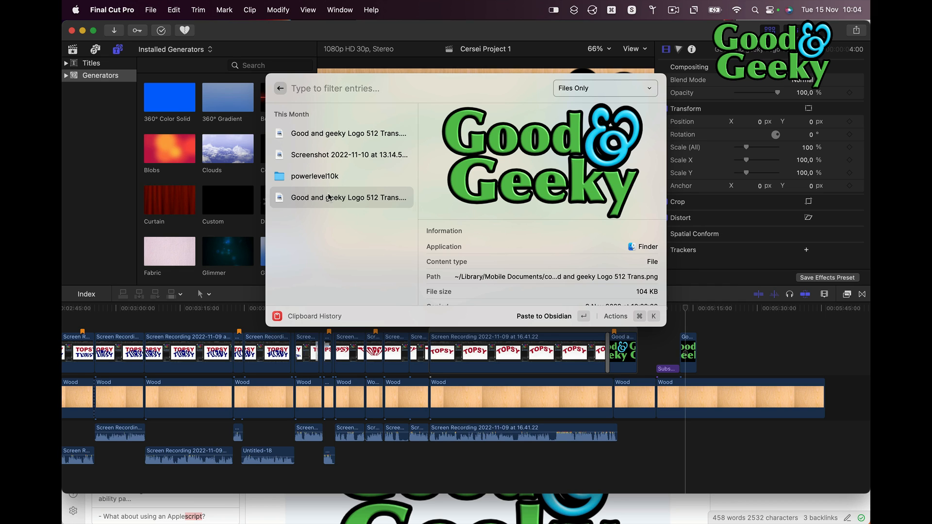
mouse_move(318, 200)
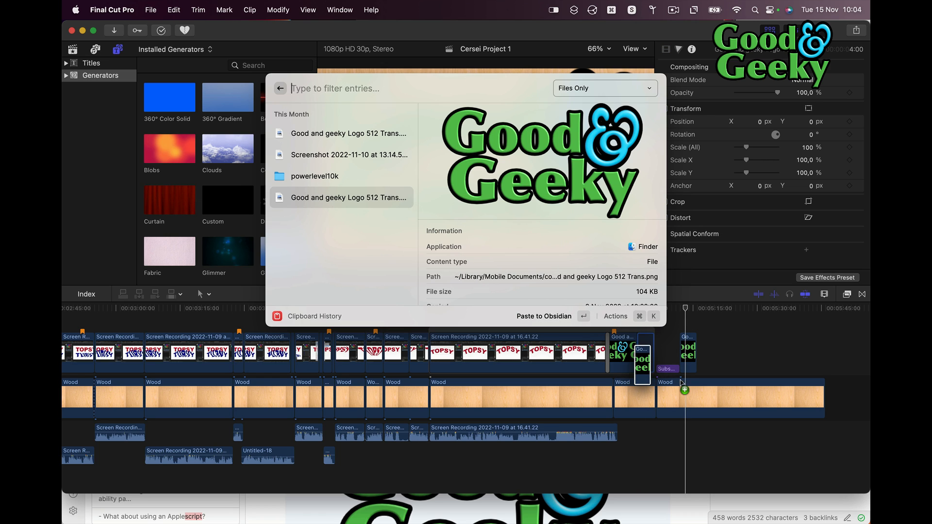
Drag the logo file onto the Final Cut Pro timeline as a clip, then search 'clp' again
left_click_drag(633, 350, 731, 350)
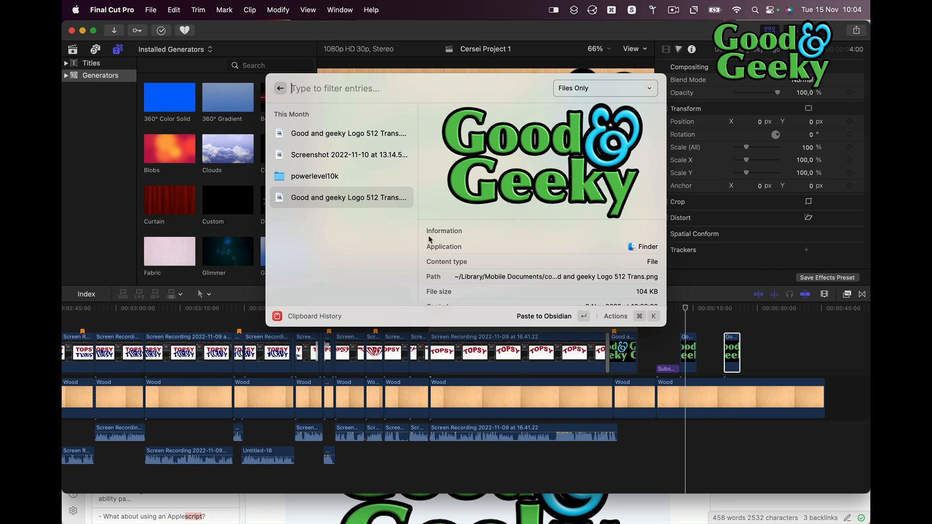
mouse_move(403, 231)
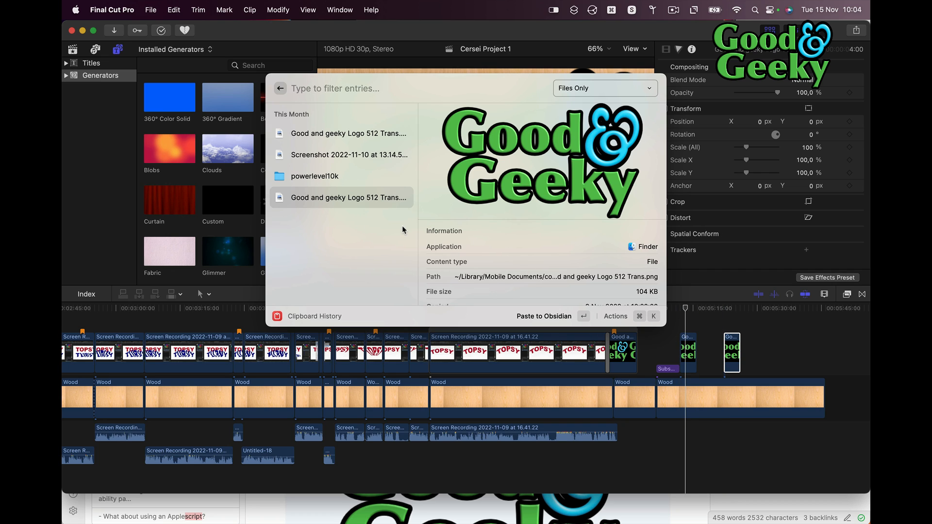
type("clp")
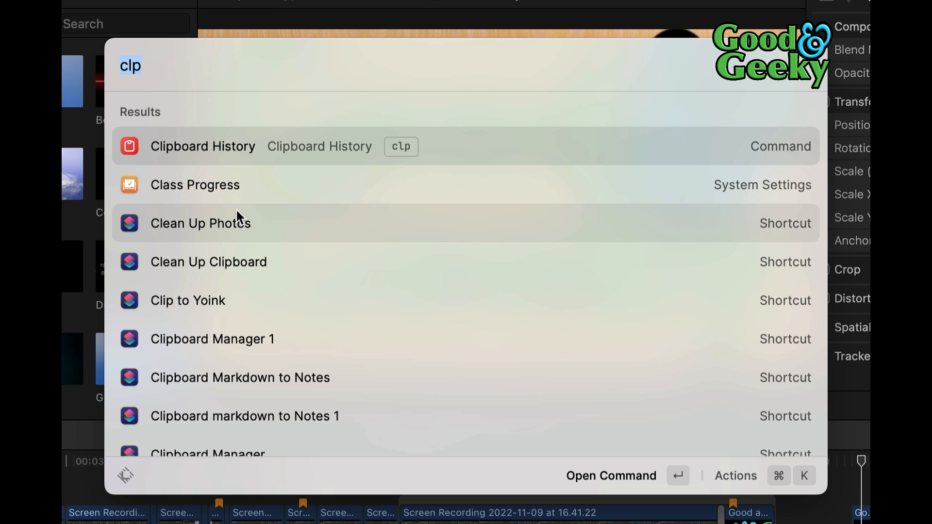
mouse_move(290, 303)
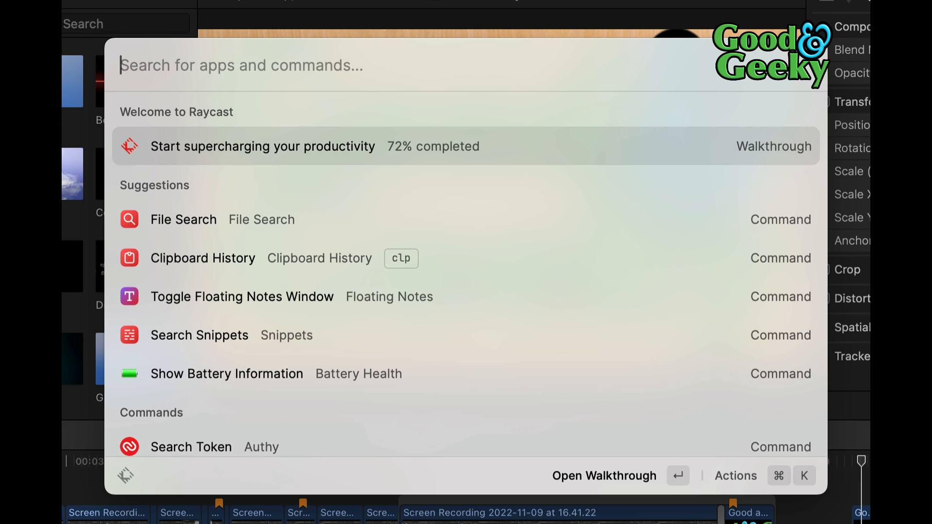
Search the launcher for 'image' and look through the image-related results
type("image")
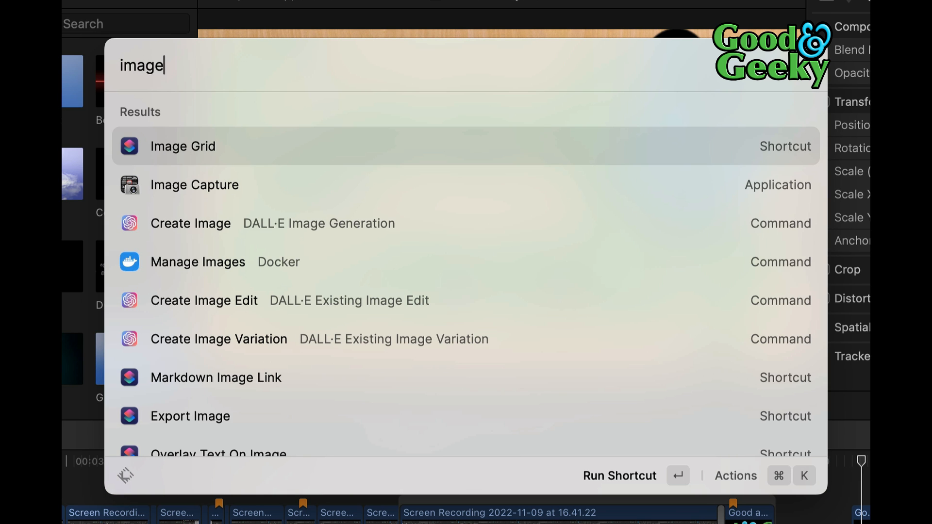
mouse_move(231, 147)
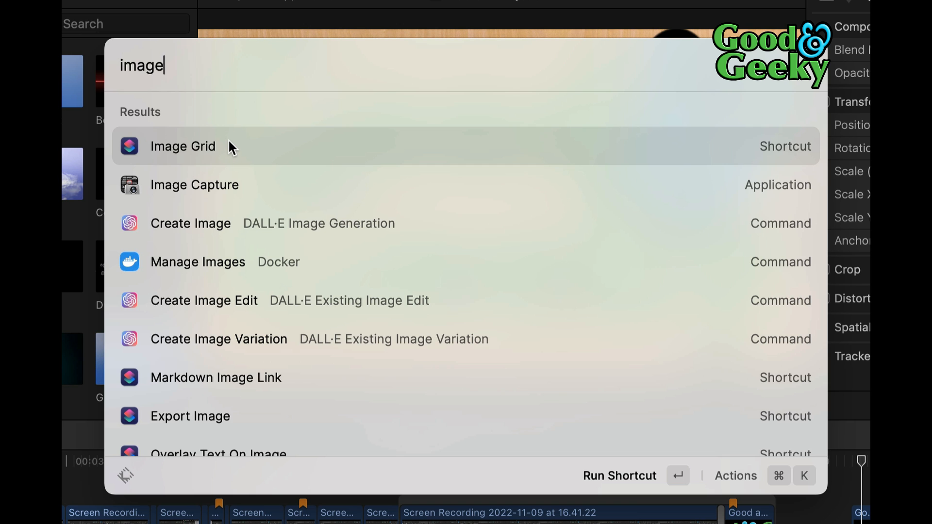
mouse_move(324, 381)
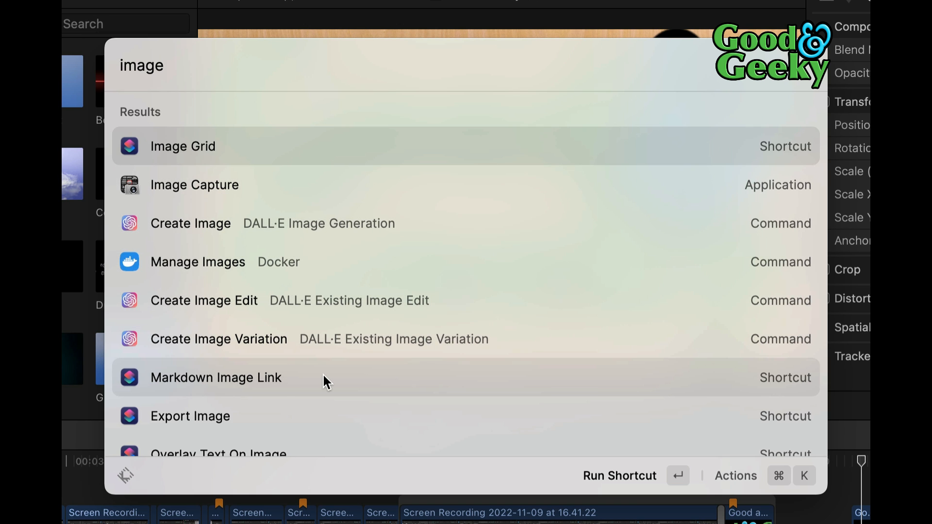
scroll("down", 3)
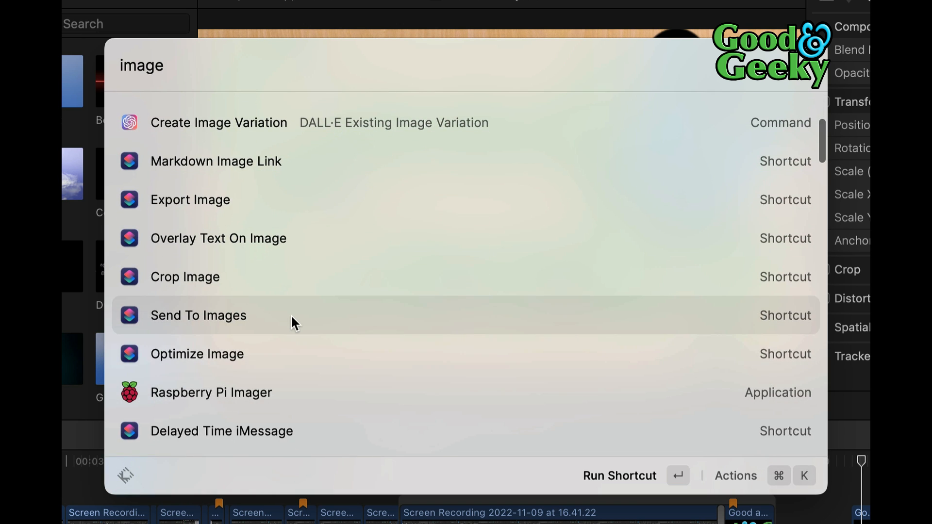
mouse_move(302, 356)
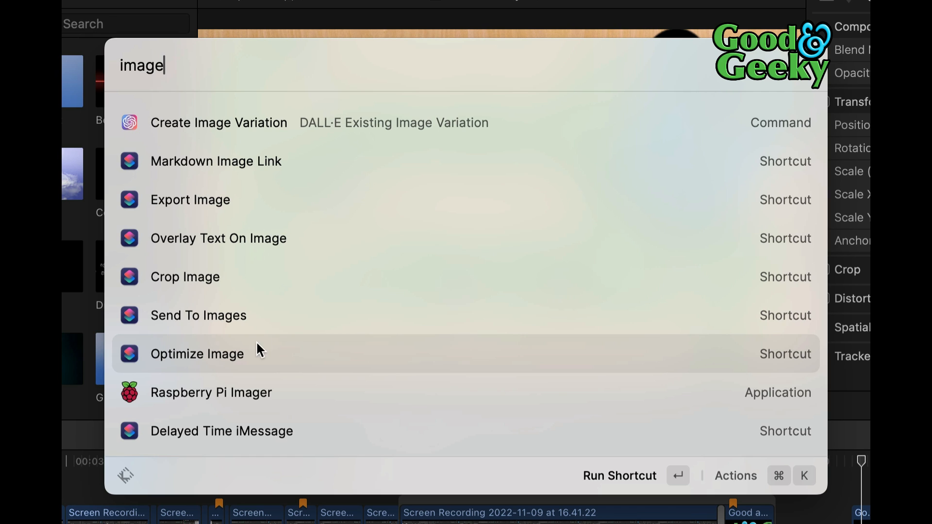
mouse_move(374, 400)
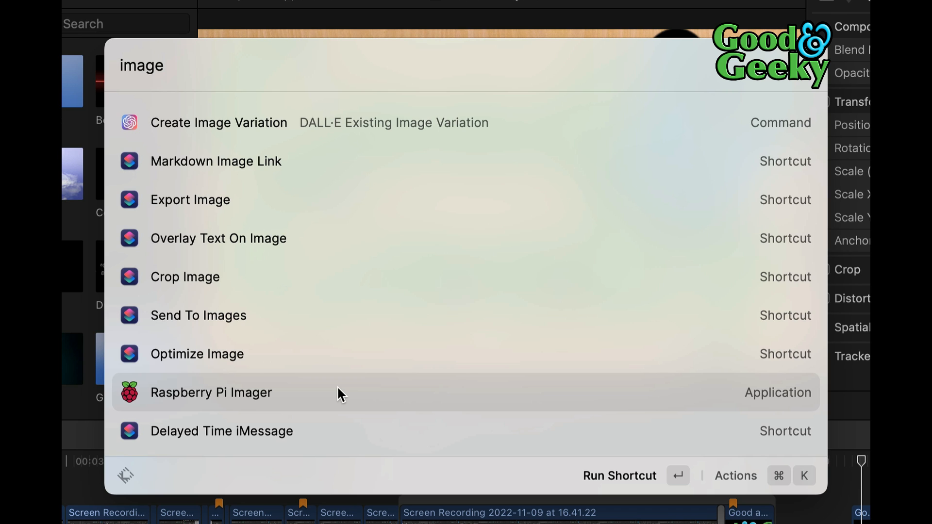
mouse_move(283, 282)
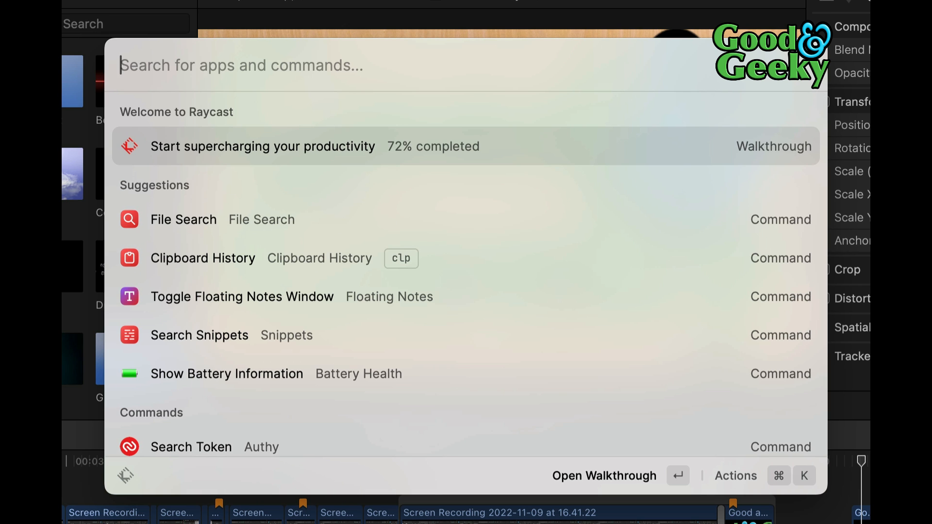
mouse_move(484, 149)
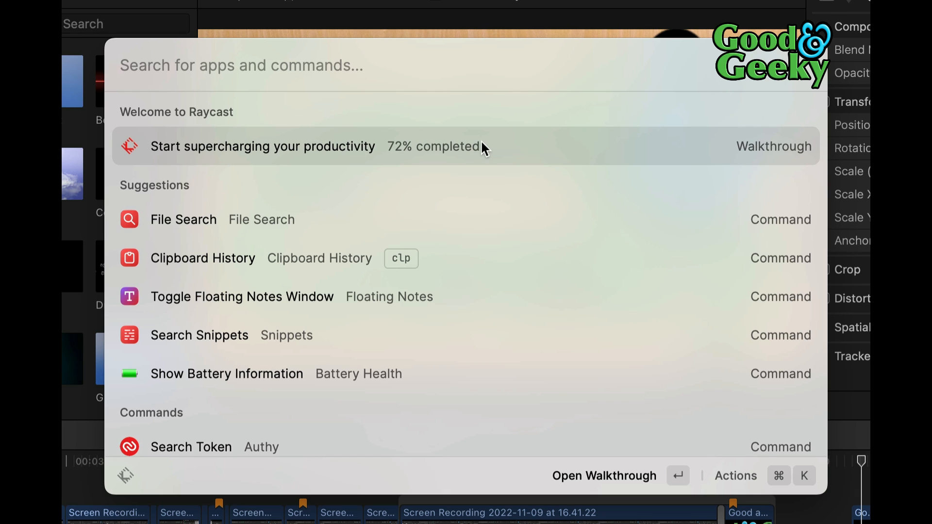
mouse_move(437, 161)
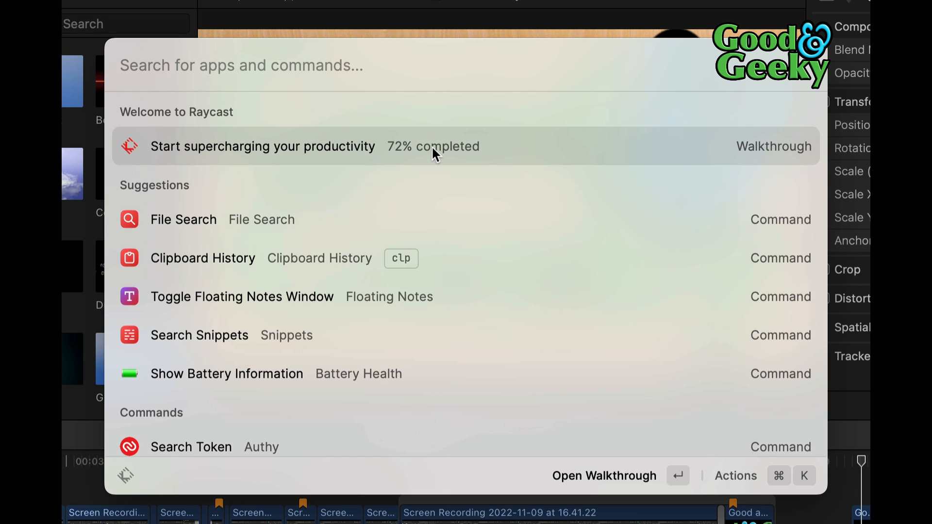
mouse_move(503, 153)
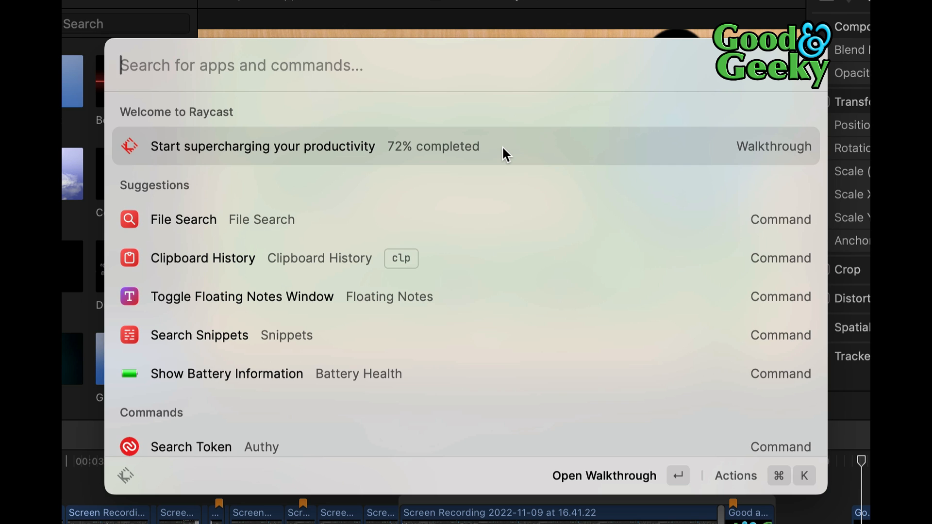
mouse_move(489, 151)
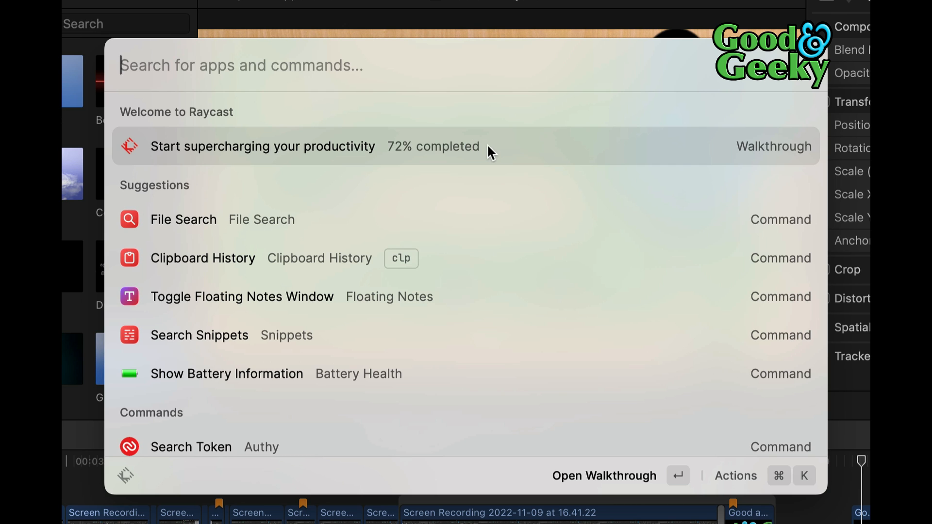
Open the productivity walkthrough and browse down to the hotkeys and aliases task
left_click(262, 147)
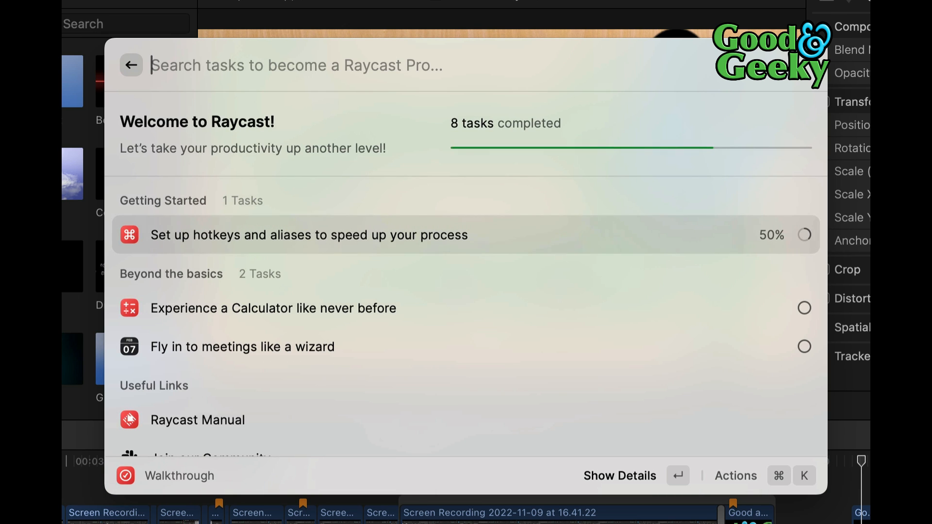
mouse_move(429, 251)
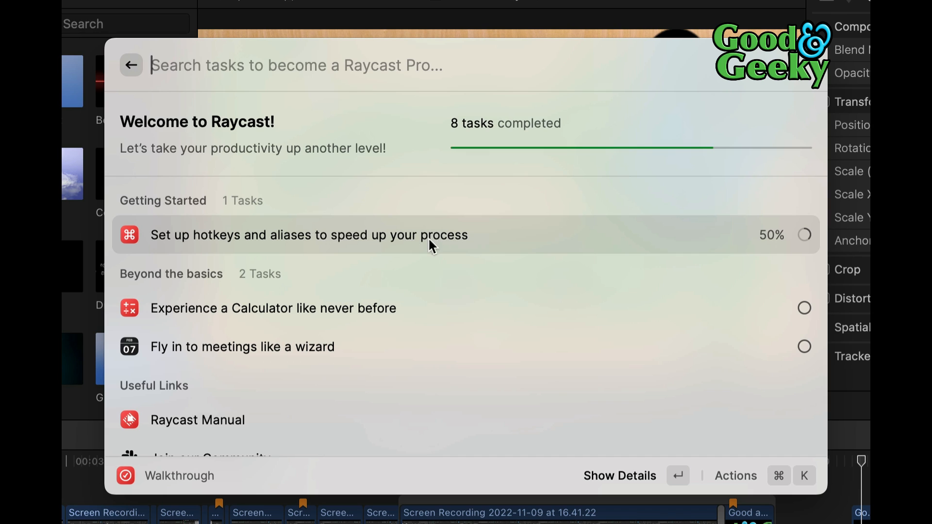
mouse_move(395, 239)
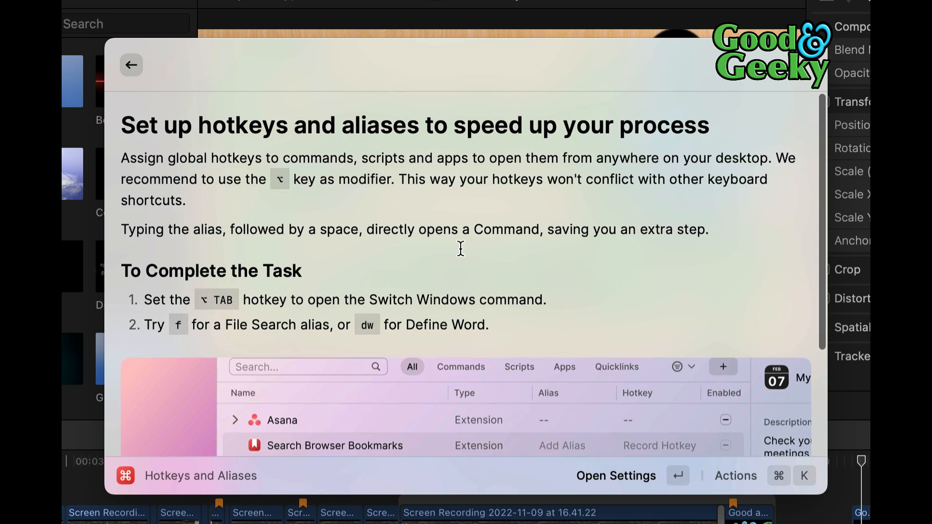
mouse_move(480, 158)
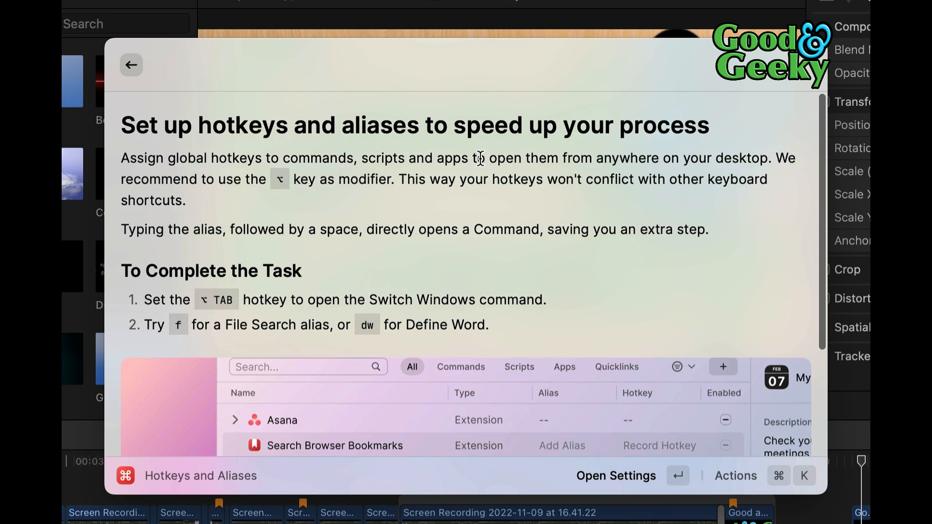
scroll("down", 3)
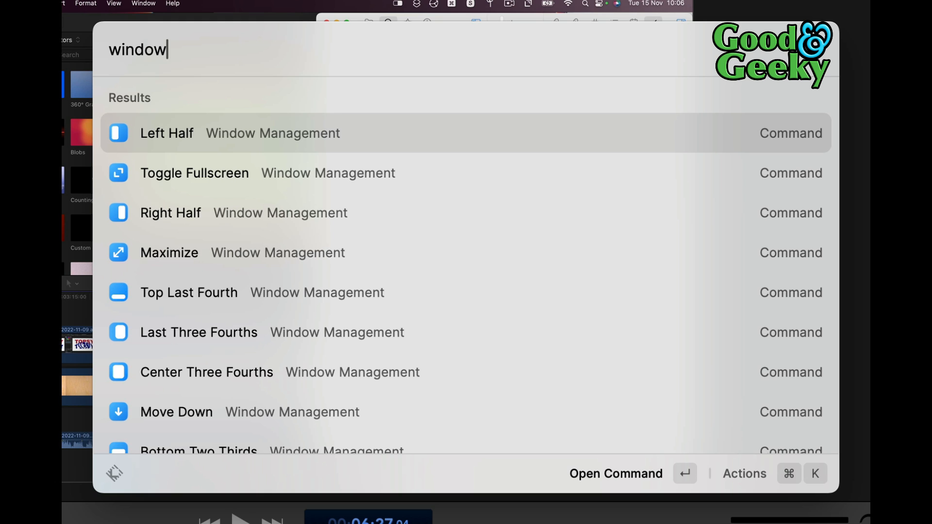
mouse_move(507, 320)
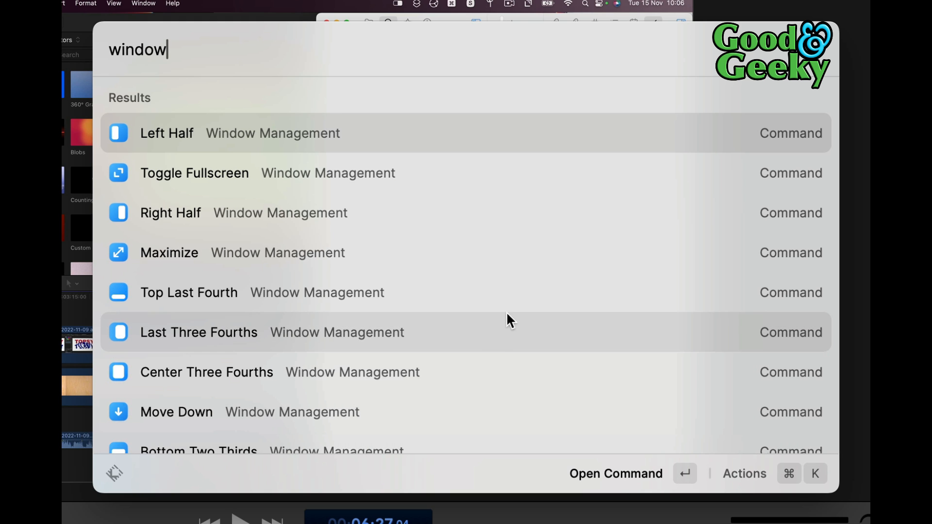
Scroll through the Window Management commands such as Left Half, Maximize and Almost Maximize
scroll("down", 3)
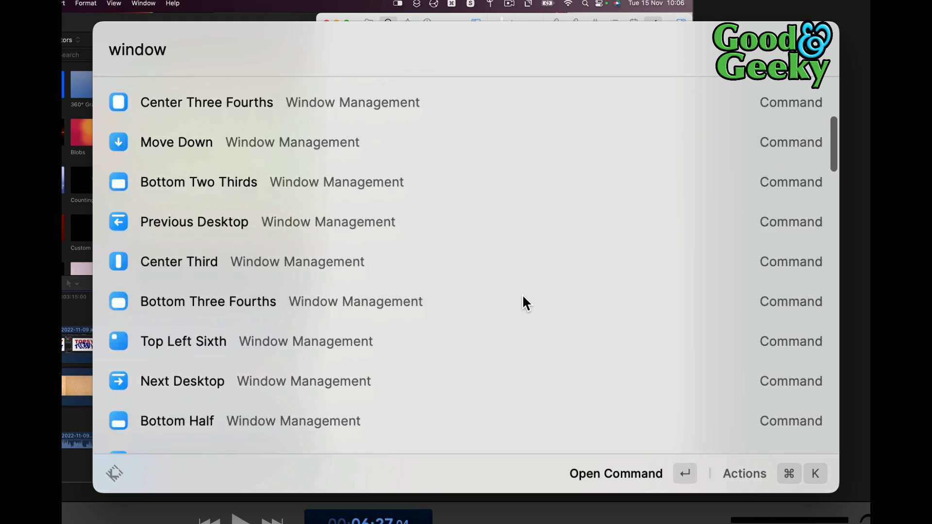
scroll("down", 3)
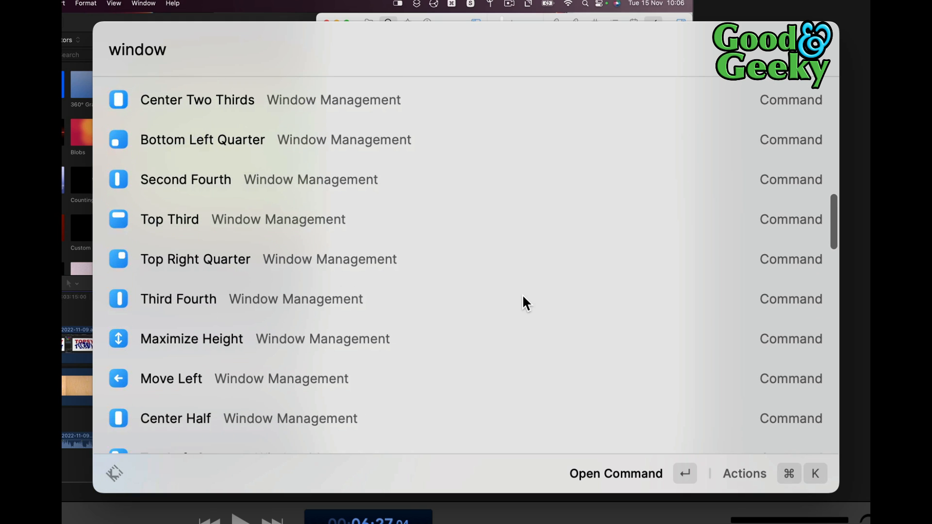
mouse_move(379, 295)
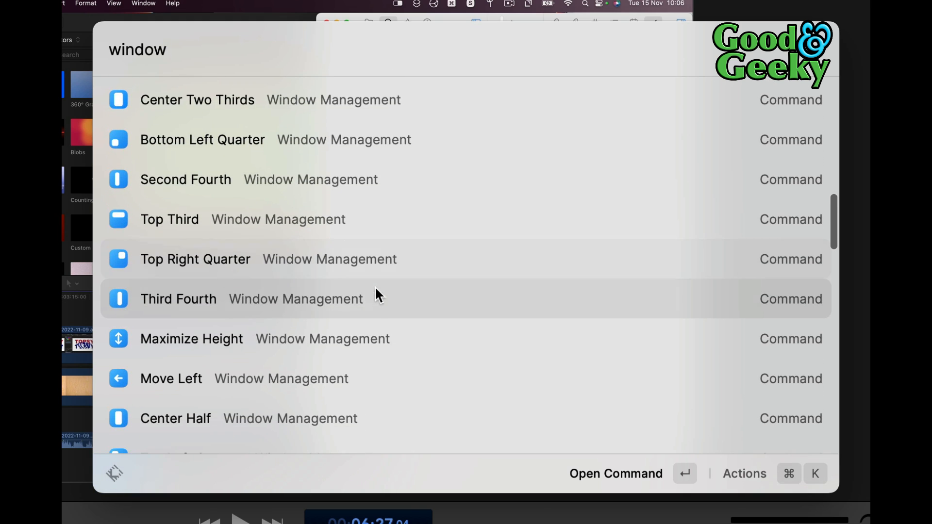
scroll("down", 3)
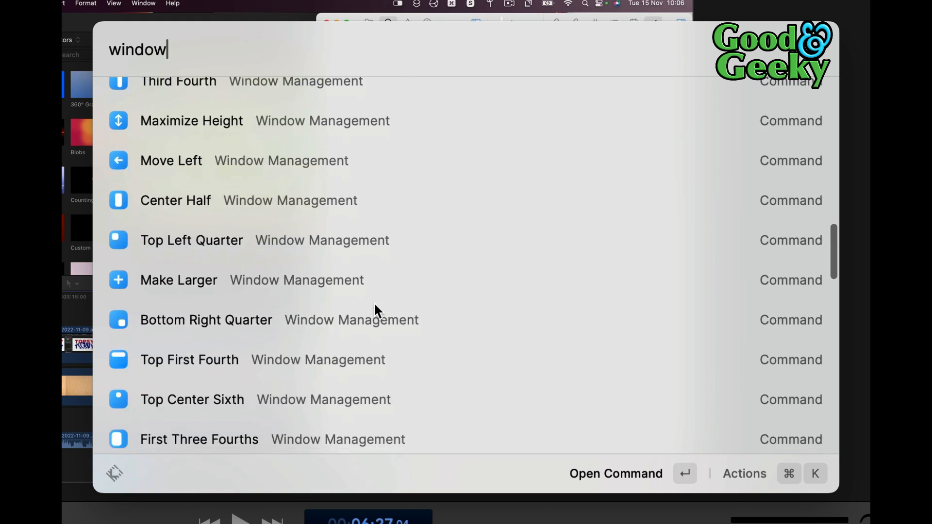
scroll("down", 3)
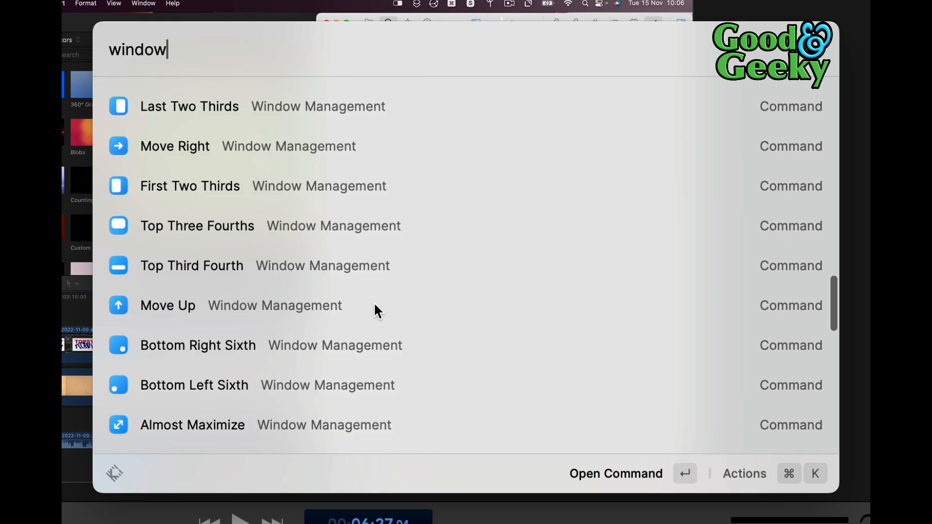
mouse_move(353, 394)
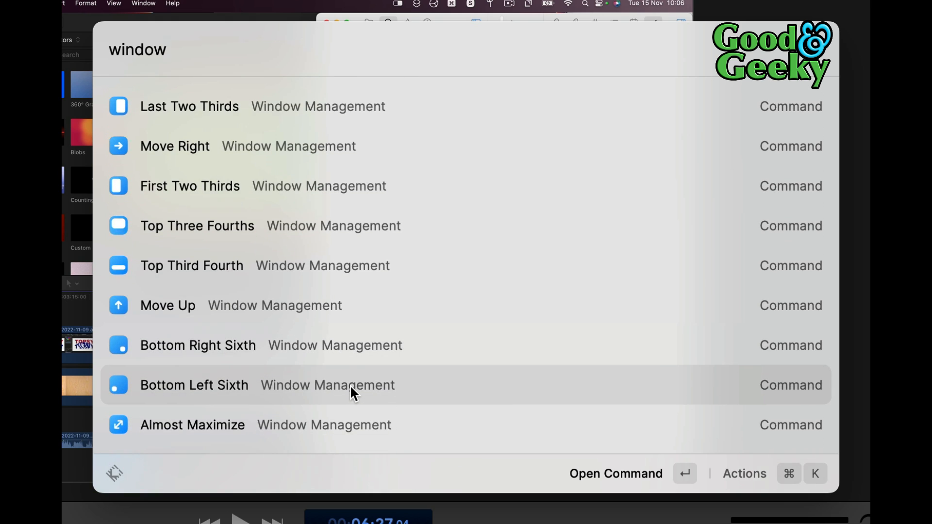
scroll("down", 3)
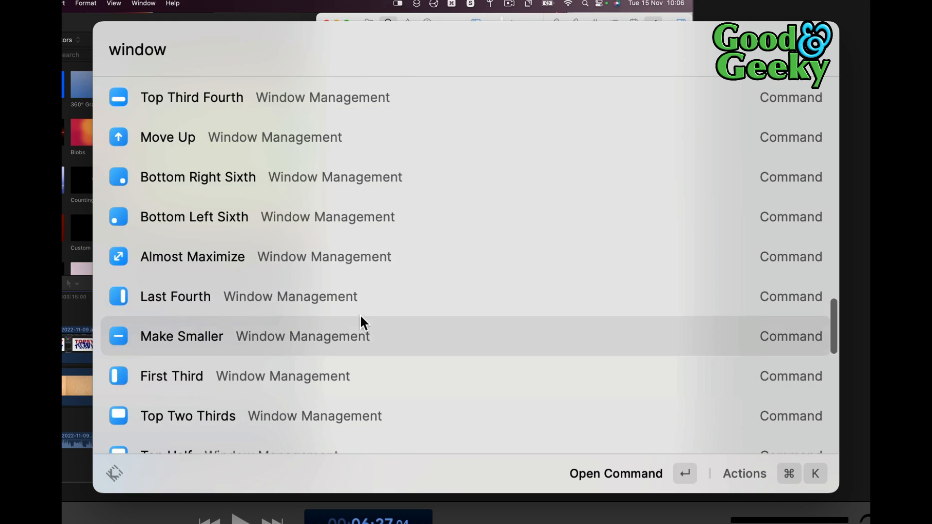
mouse_move(410, 264)
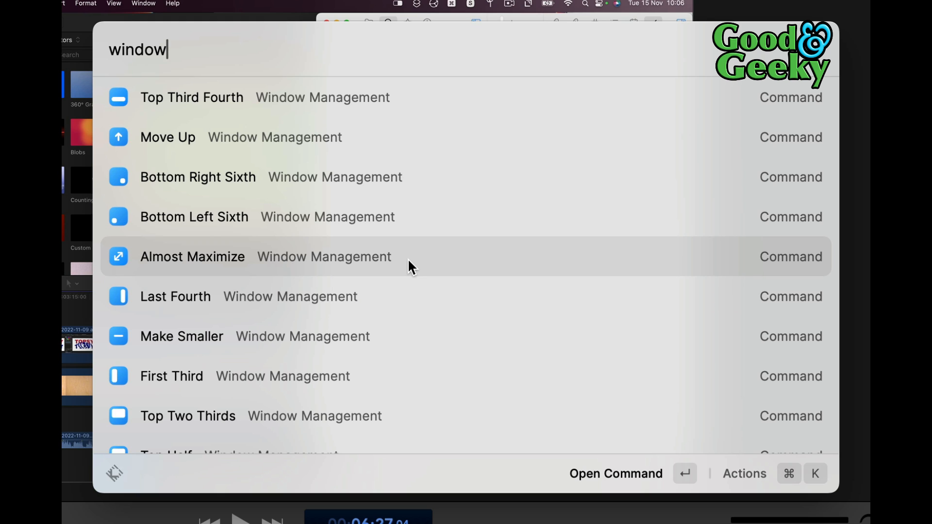
scroll("down", 3)
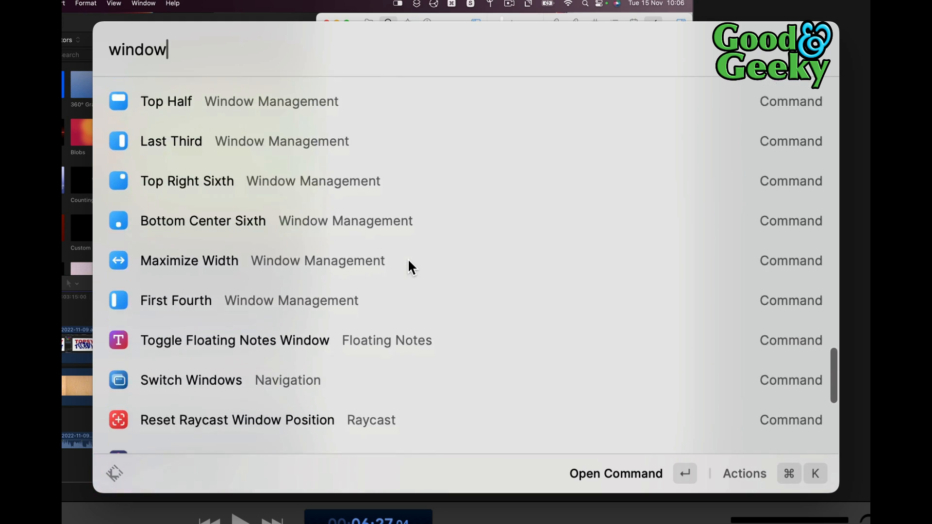
scroll("down", 3)
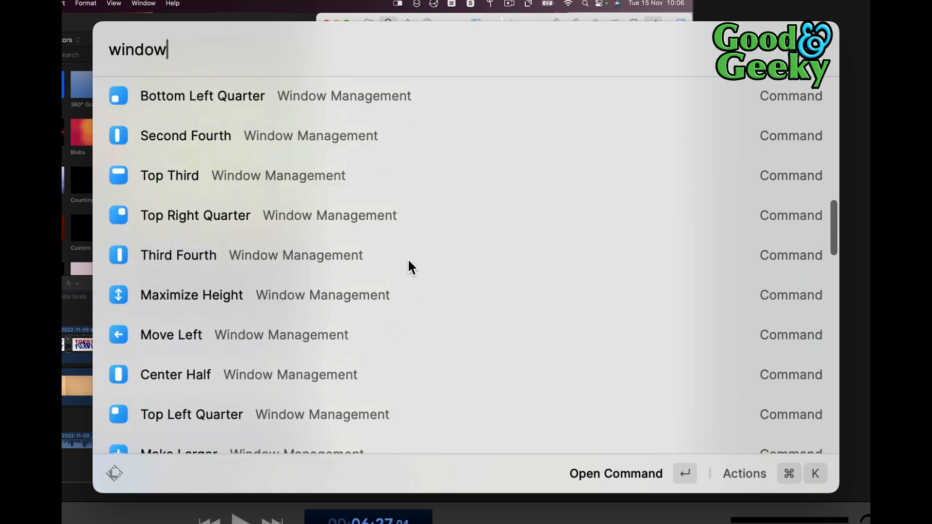
scroll("down", 3)
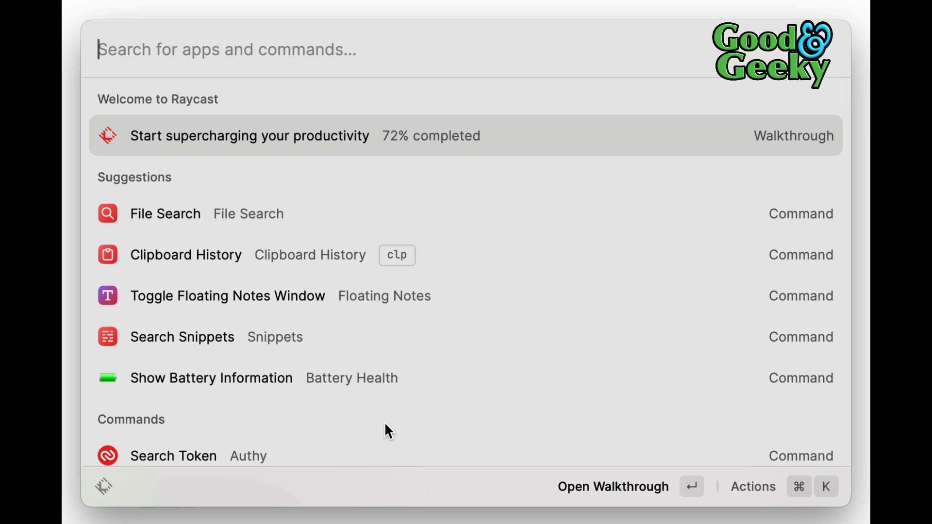
Open Clipboard History via 'clp' and switch its filter from Files Only to All Types
type("clp")
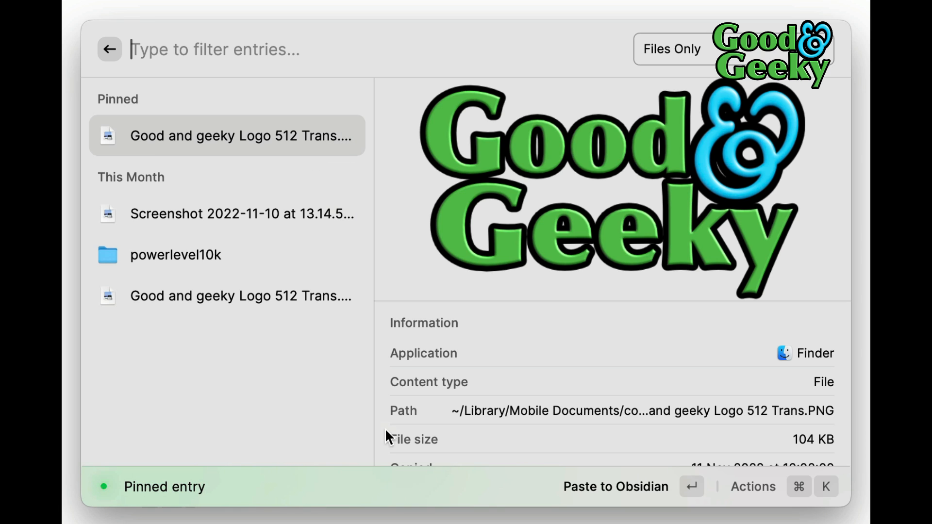
mouse_move(249, 275)
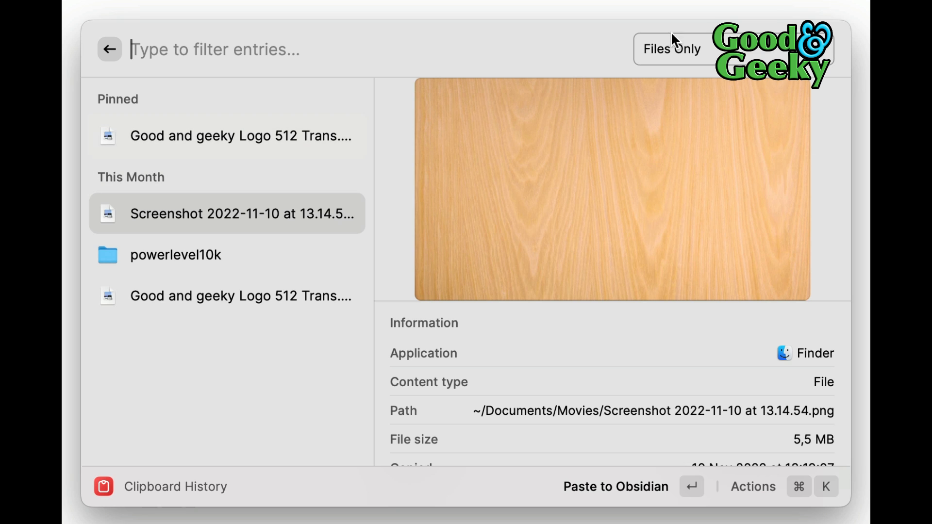
left_click(671, 48)
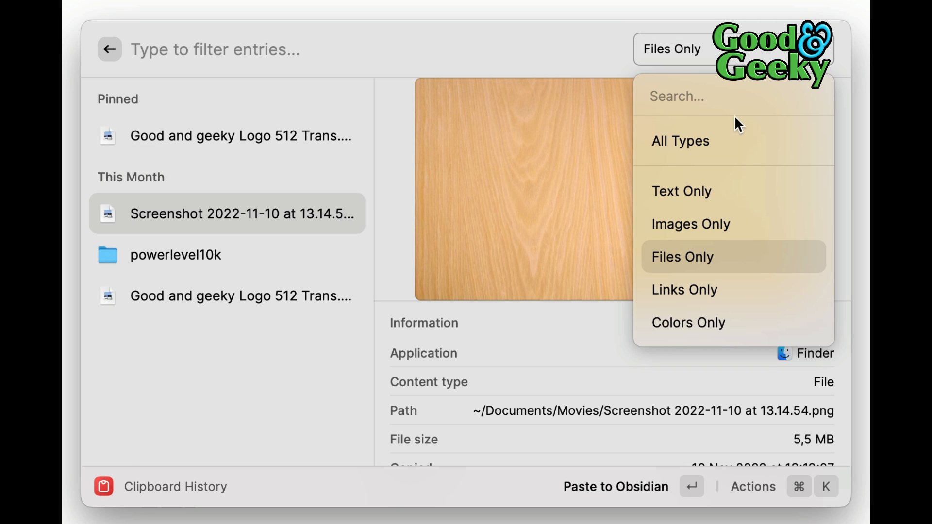
left_click(680, 142)
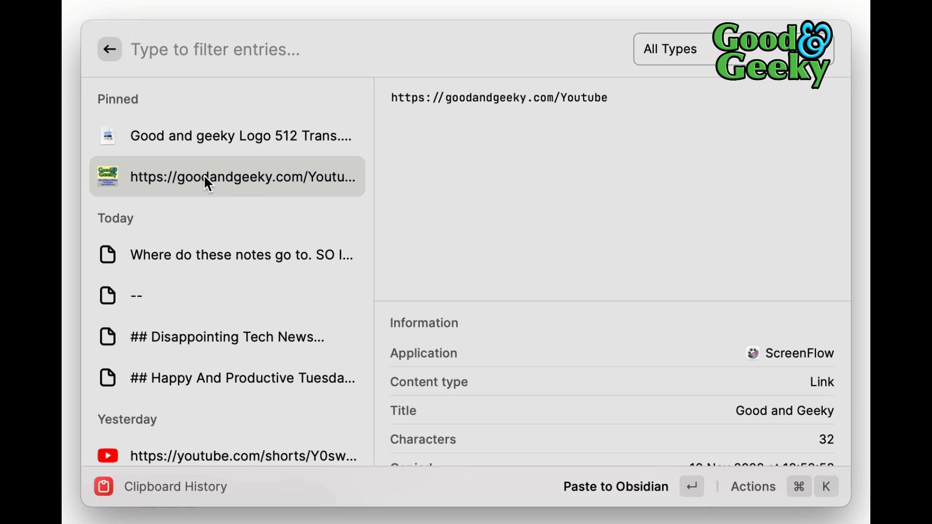
mouse_move(573, 60)
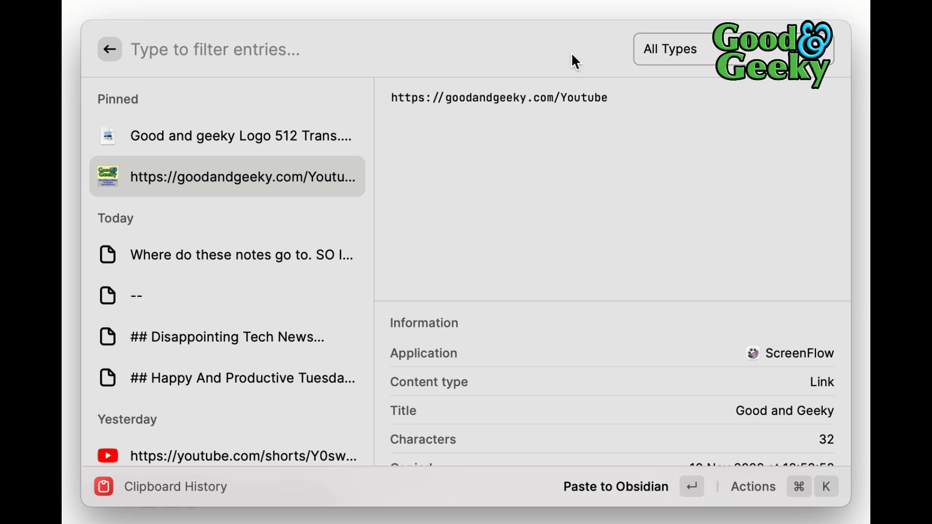
Show the pinned link's actions list down to Save as Quicklink, then dismiss it
left_click(754, 487)
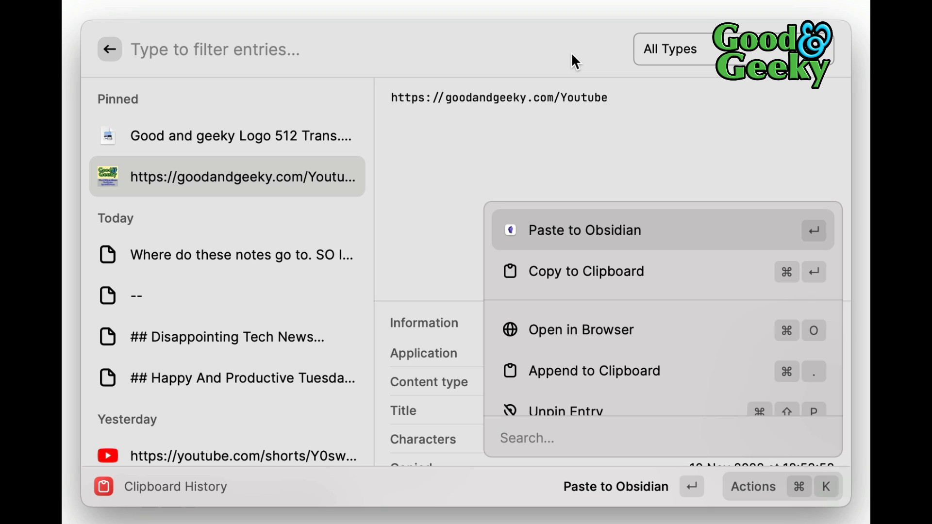
scroll("down", 3)
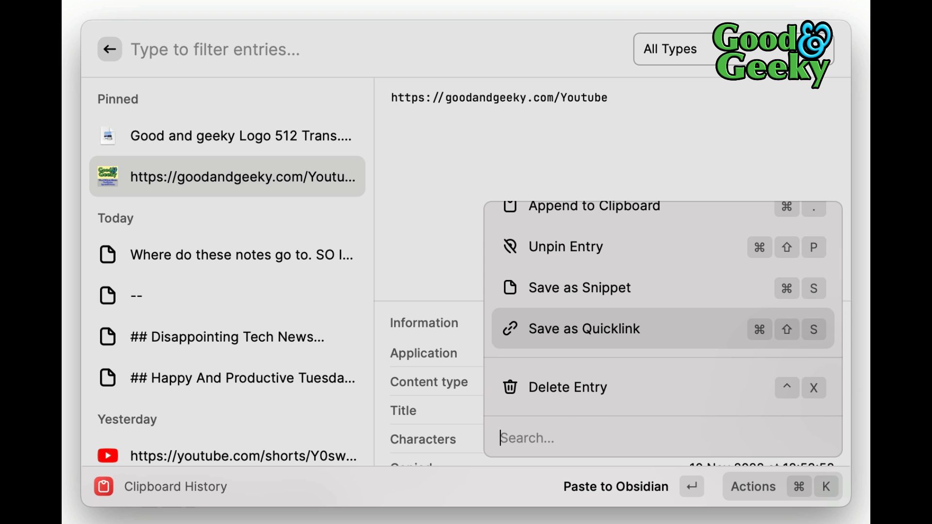
key("Escape")
type("lin")
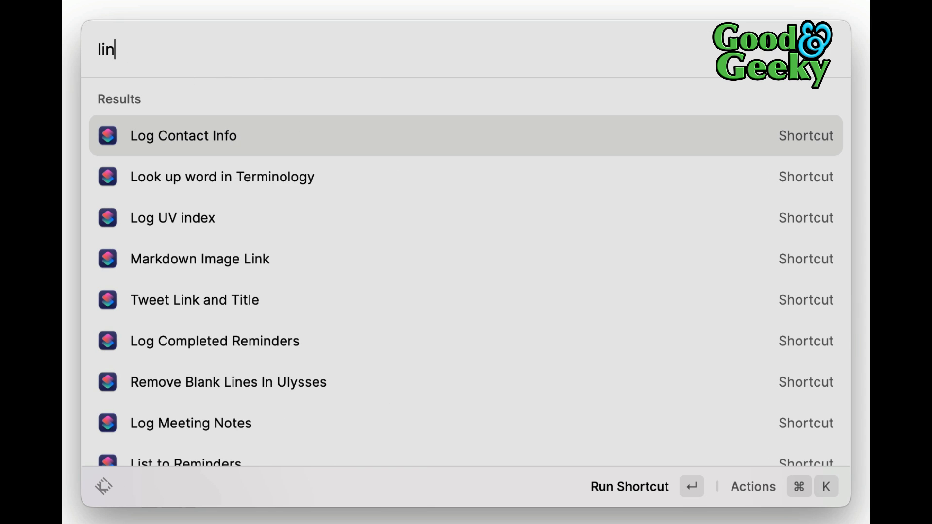
Start a Create Quicklink form, move to its Link field and open the Open with app list
type("k")
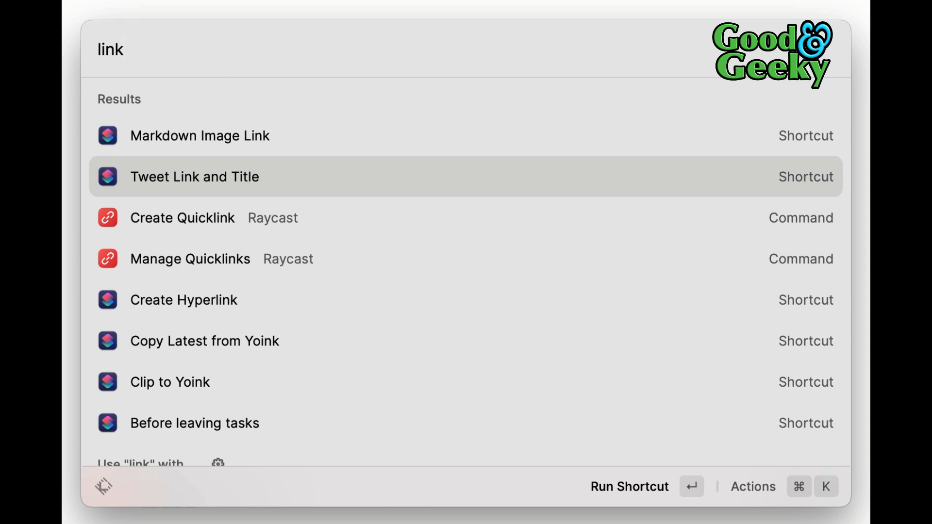
left_click(183, 218)
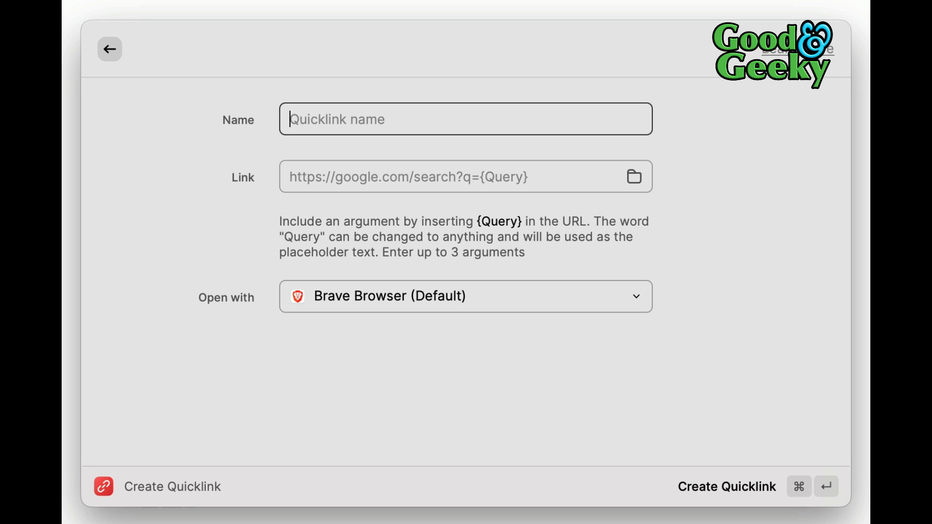
mouse_move(403, 218)
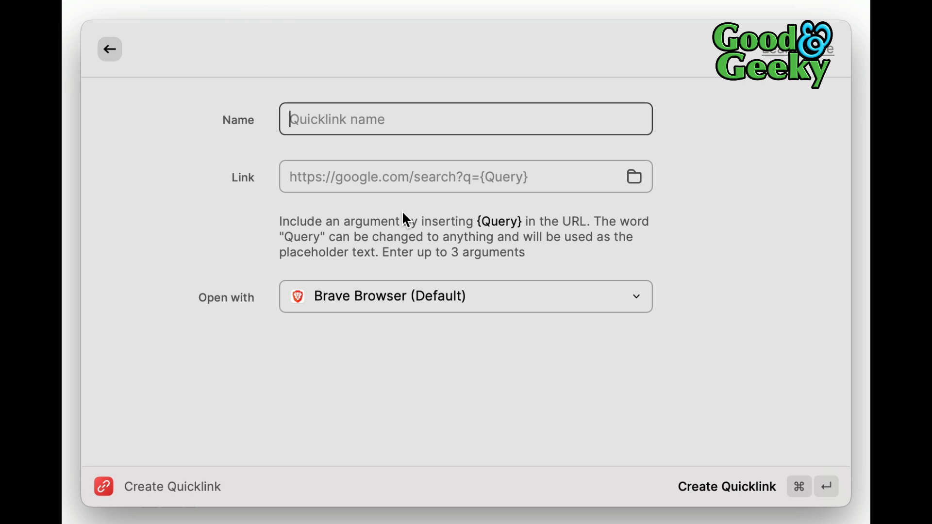
left_click(725, 486)
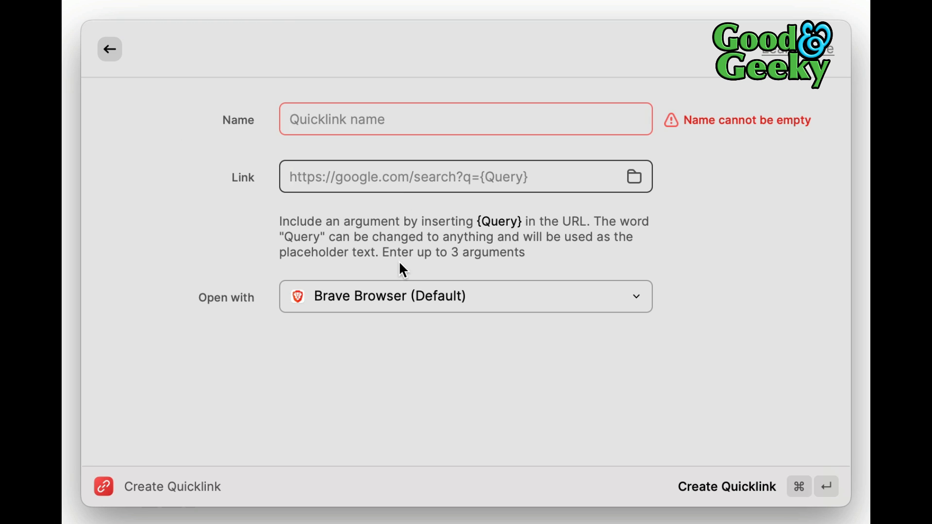
left_click(465, 296)
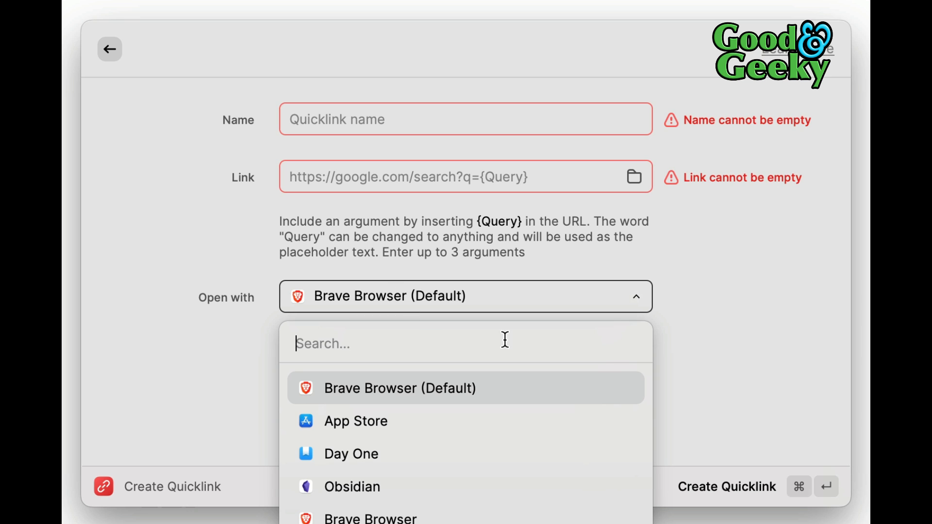
Browse the Open with apps and filter them by 'sa'
scroll("down", 3)
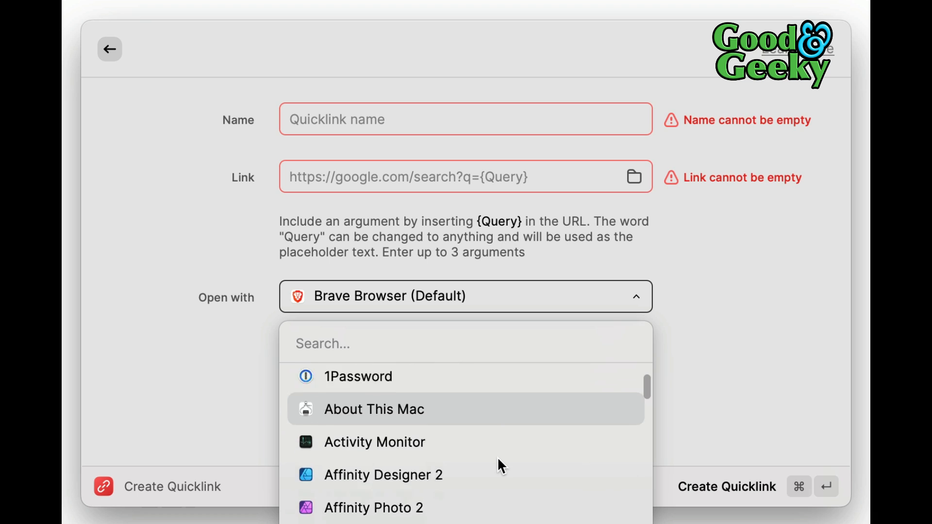
scroll("down", 3)
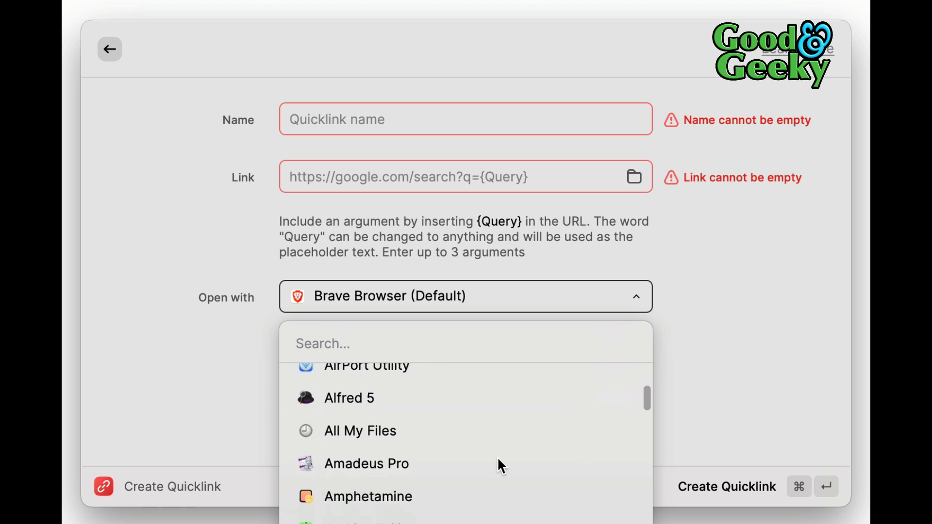
type("sa")
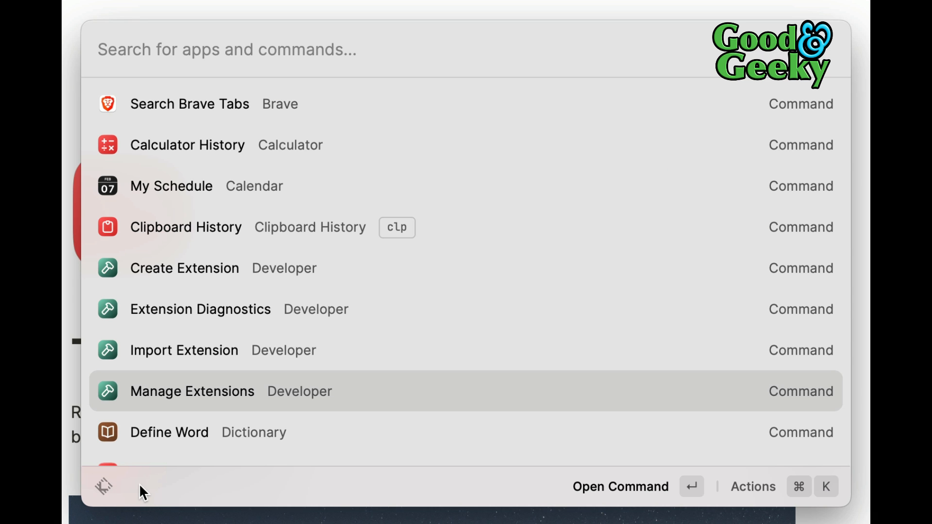
Open Raycast Settings from the launcher's bottom-bar actions menu
left_click(102, 486)
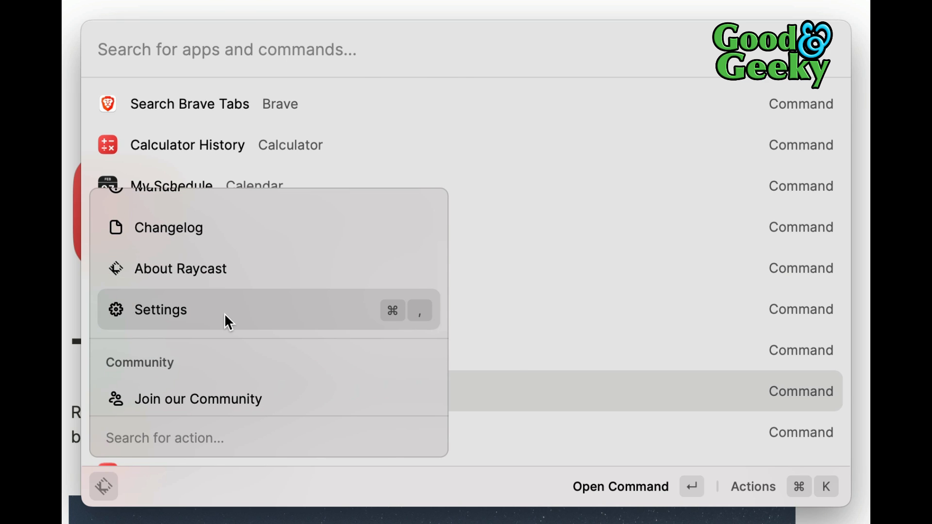
left_click(160, 309)
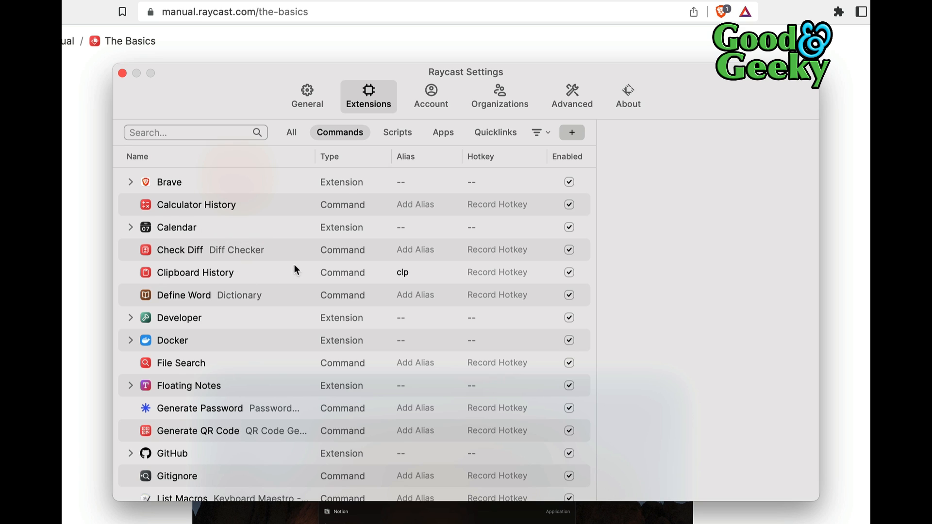
mouse_move(272, 225)
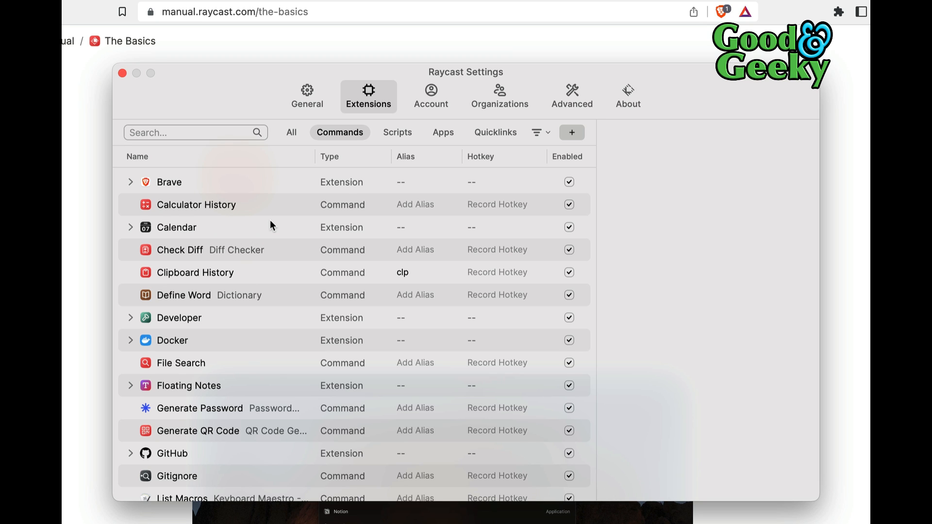
mouse_move(274, 235)
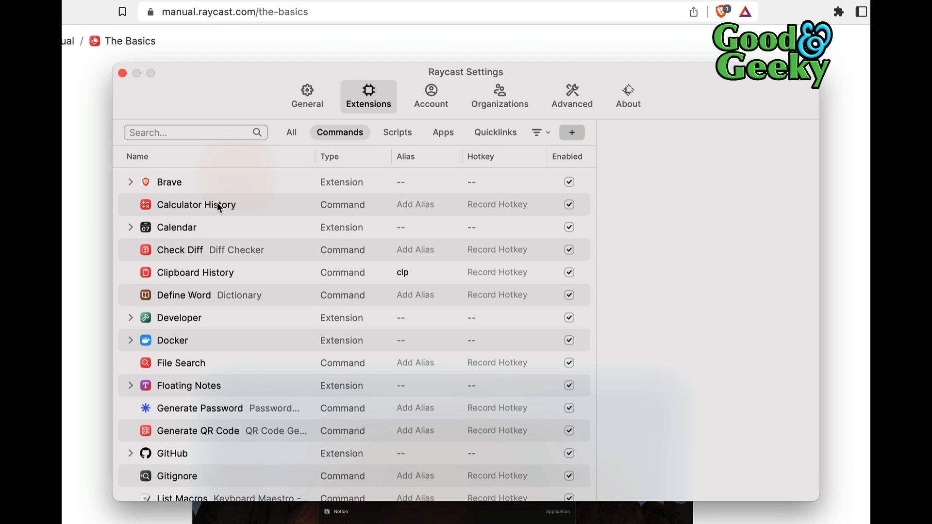
Browse the Extensions list, viewing Logseq and Obsidian details with Obsidian's vault path and commands
scroll("down", 3)
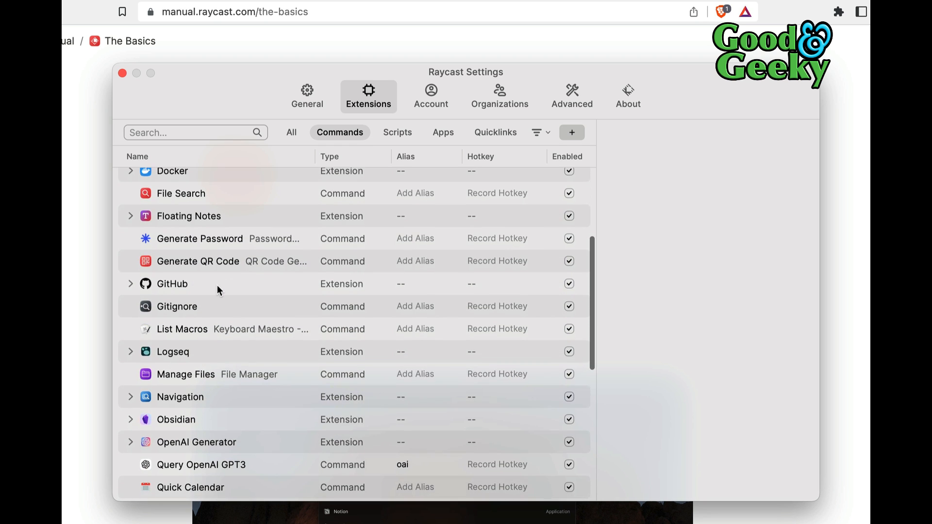
left_click(173, 283)
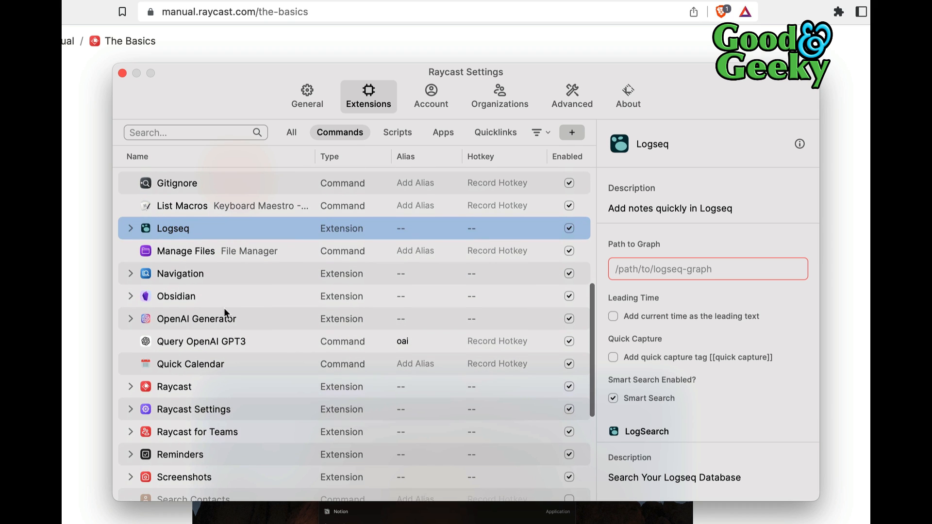
left_click(176, 297)
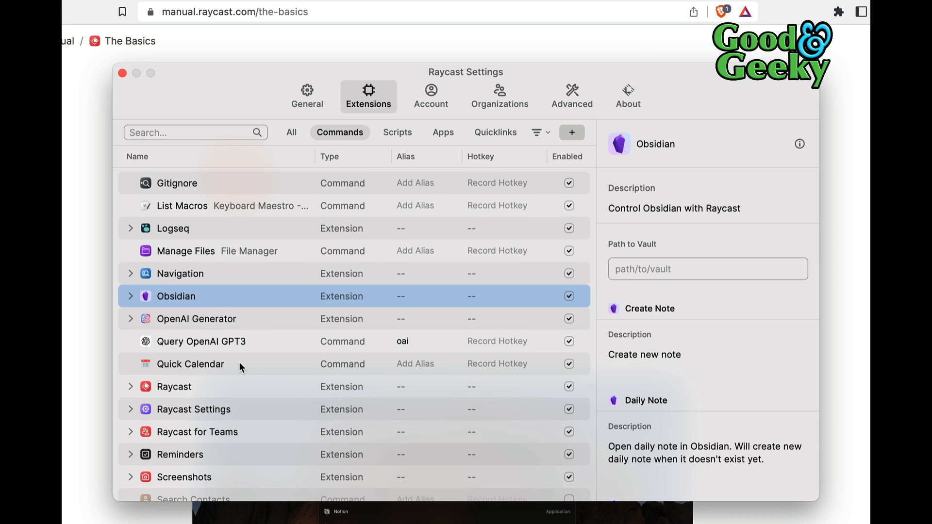
scroll("down", 3)
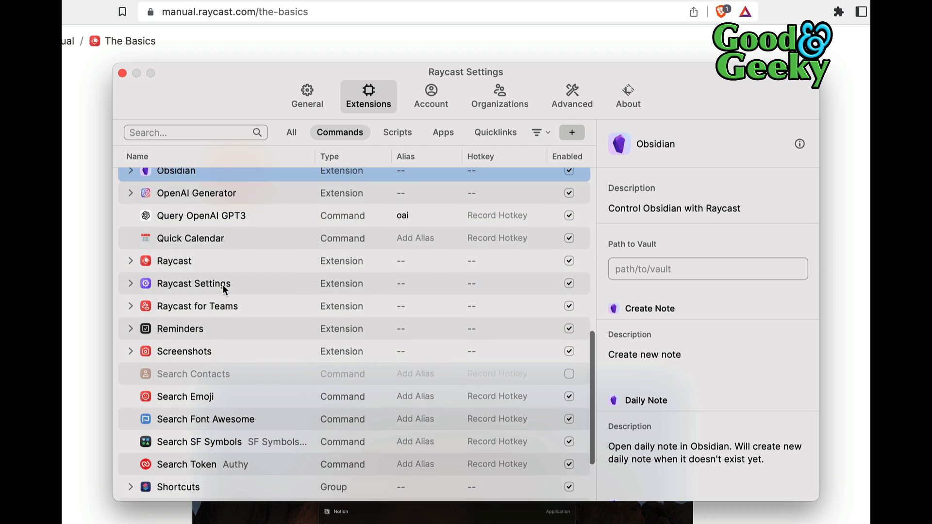
mouse_move(247, 268)
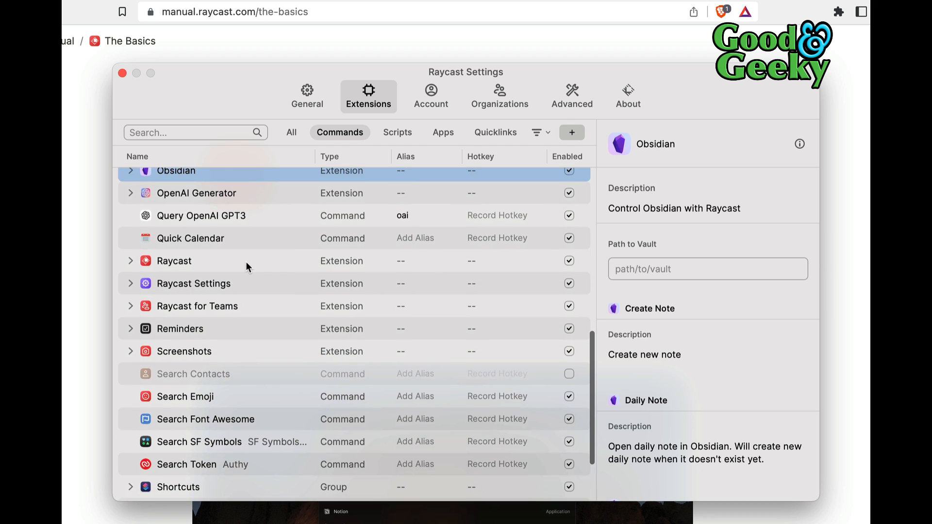
mouse_move(225, 442)
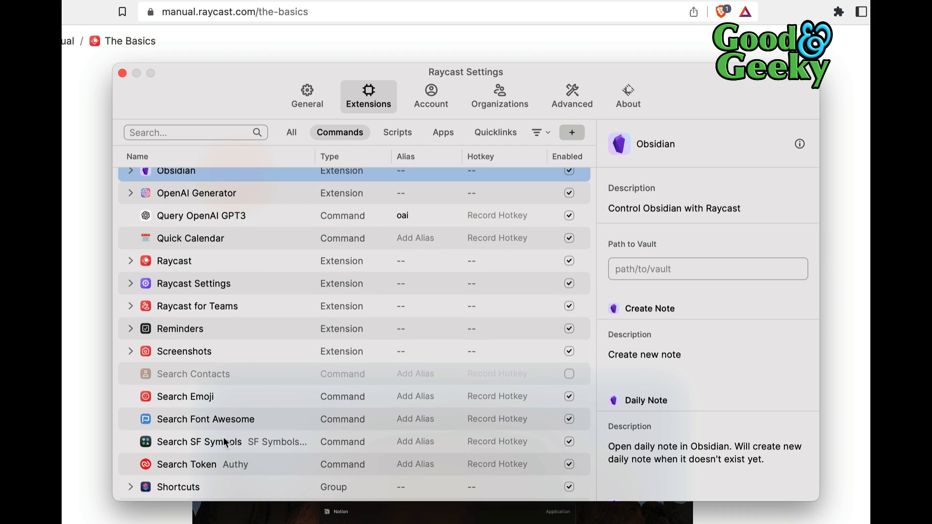
scroll("down", 3)
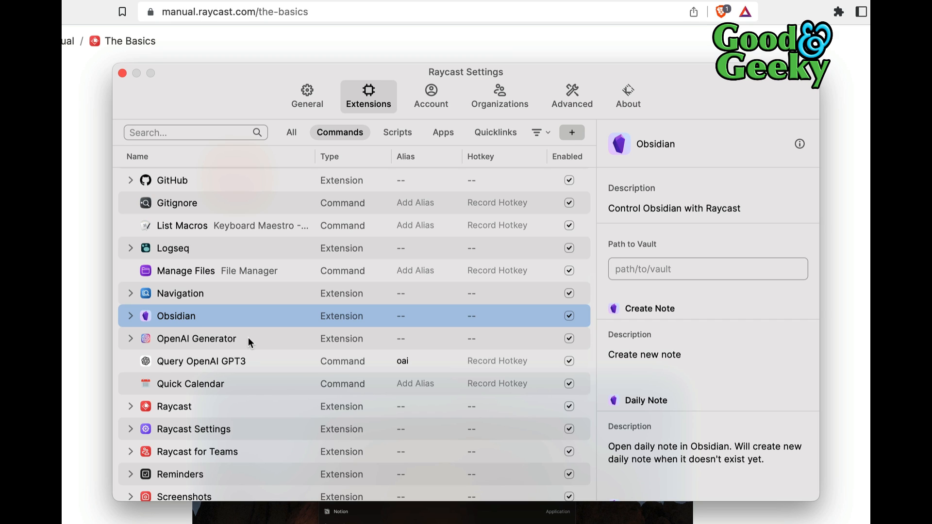
mouse_move(267, 364)
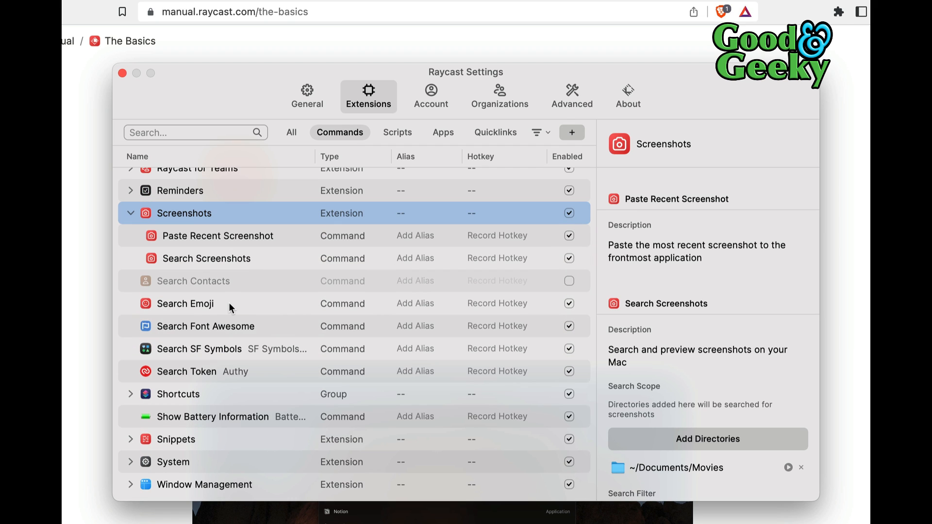
Run Search Emoji and search it for 'red car'
type("emoj")
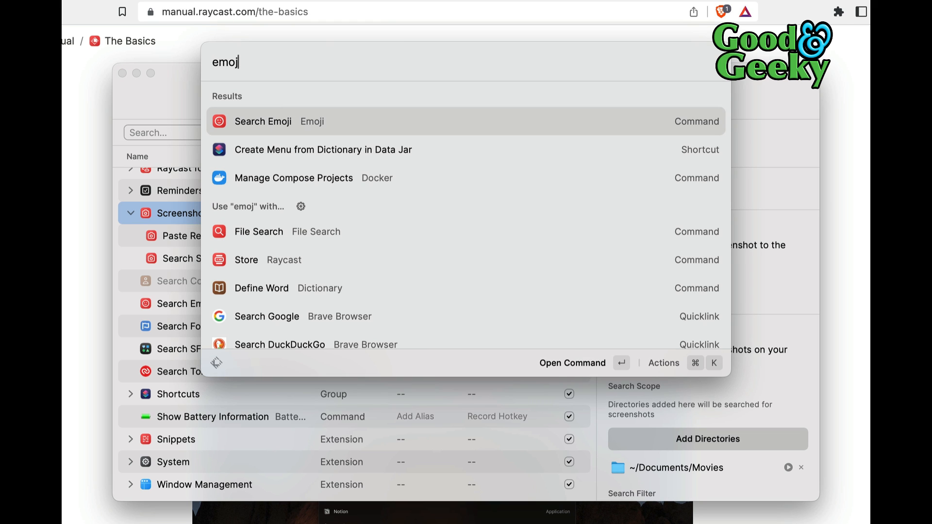
left_click(262, 121)
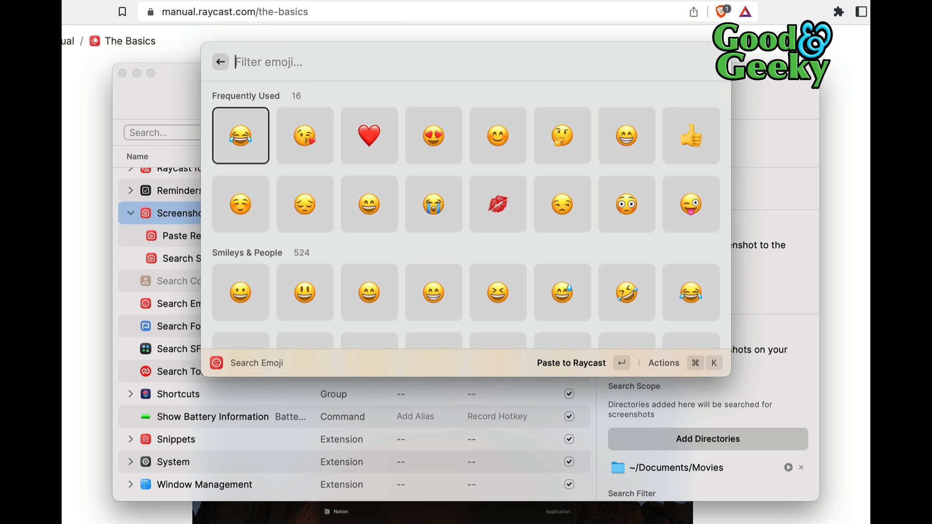
type("r")
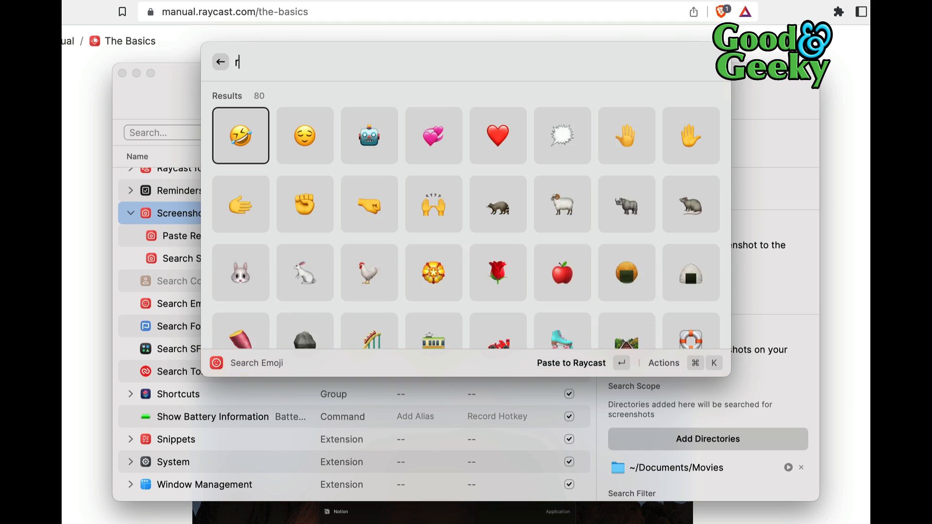
type("ed car")
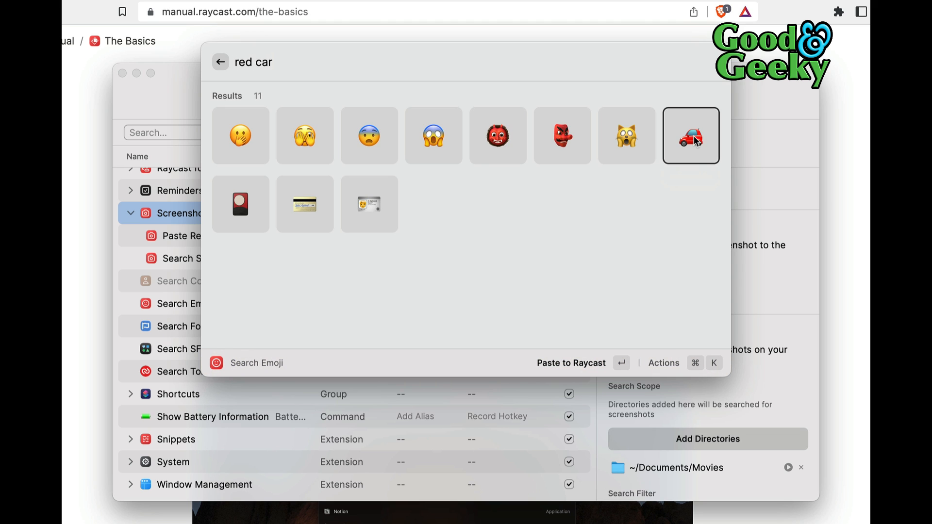
mouse_move(607, 326)
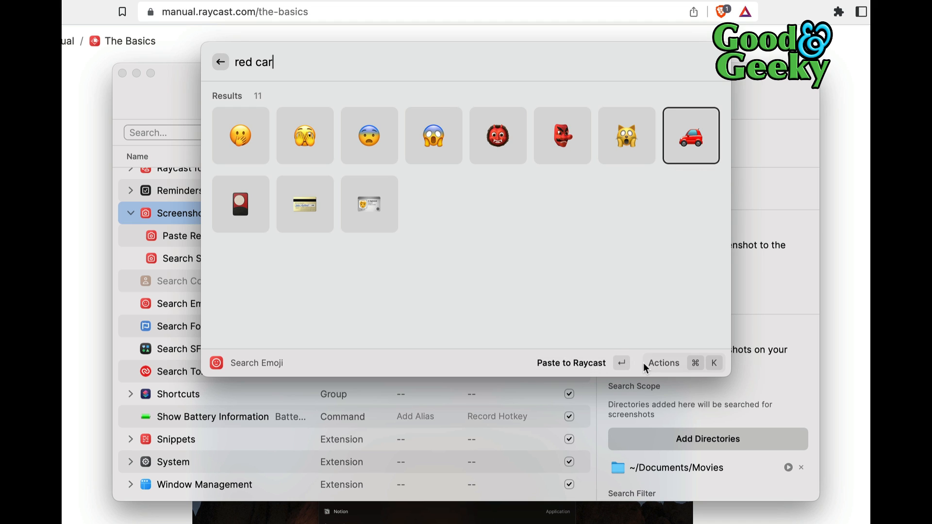
mouse_move(635, 340)
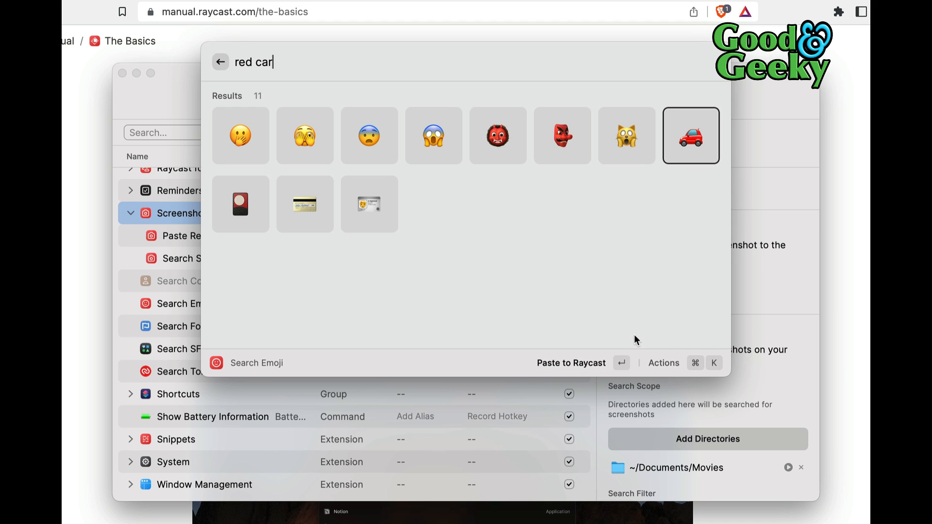
Choose an action for the red car emoji from its actions list
left_click(664, 363)
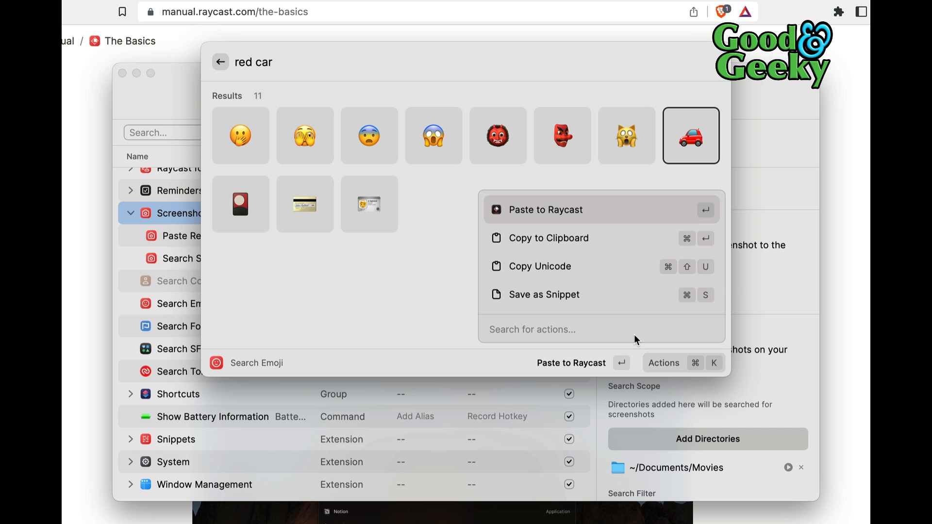
left_click(549, 238)
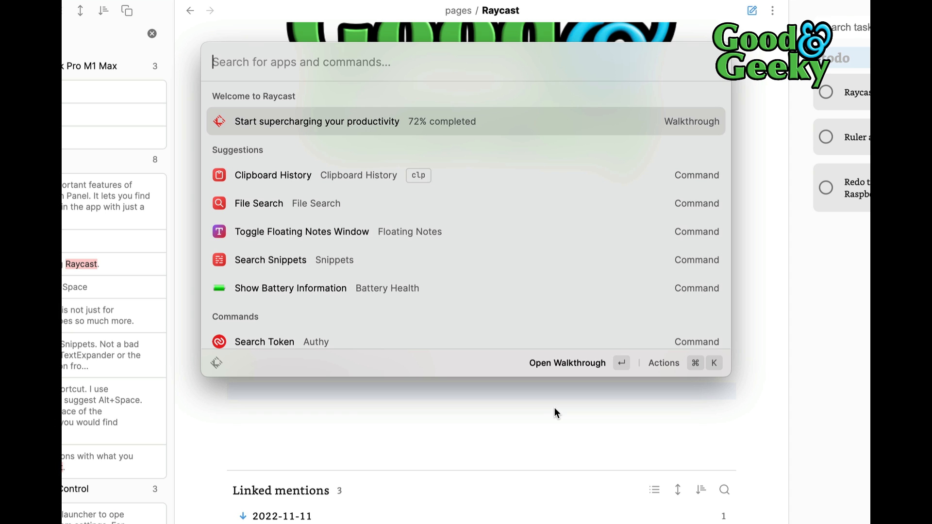
Run Toggle Voice Control from Raycast over the Obsidian Raycast note
type("voic")
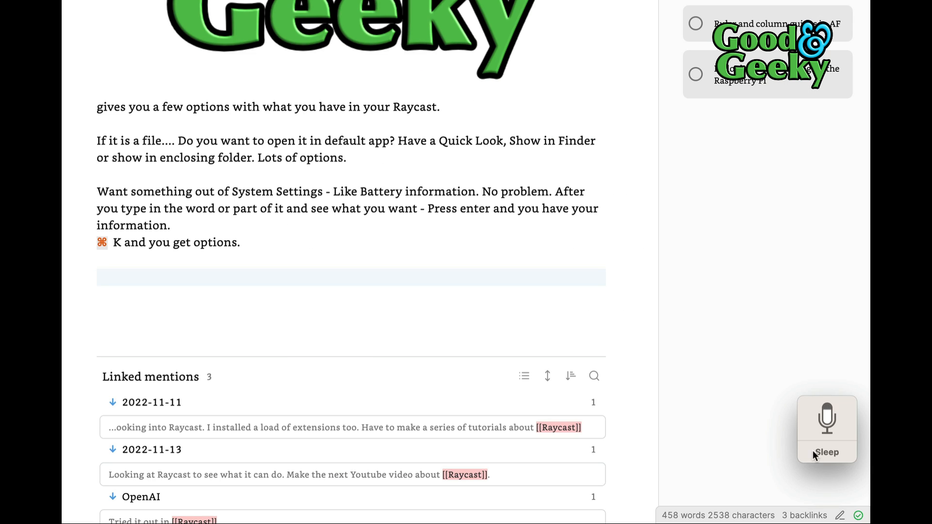
mouse_move(832, 467)
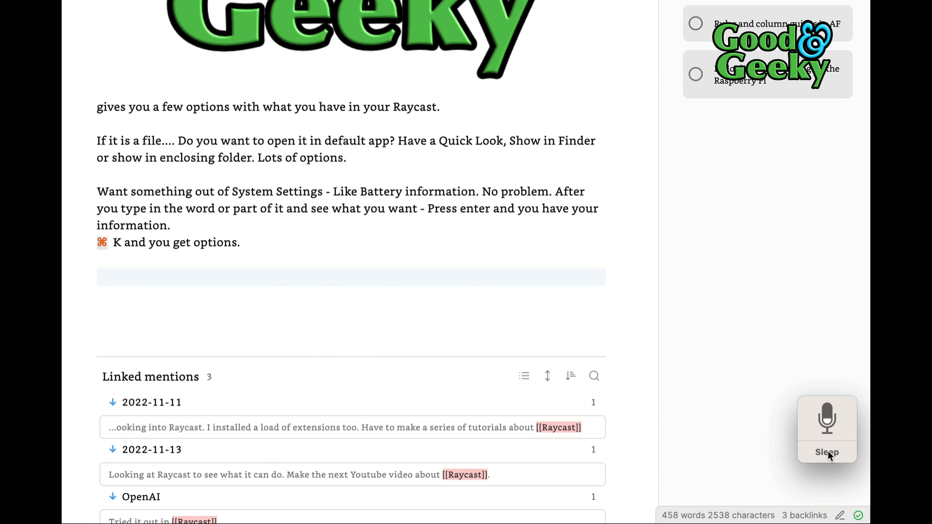